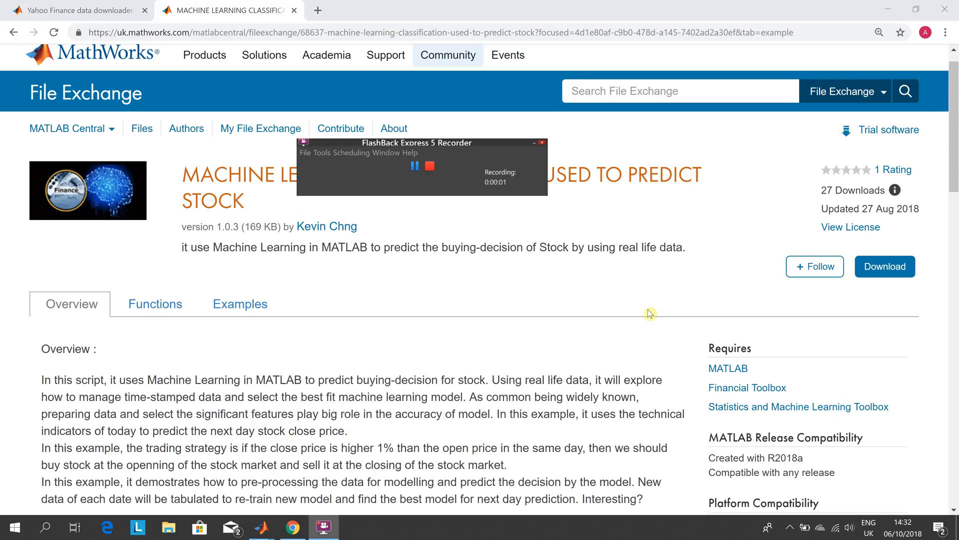
pyautogui.moveTo(529, 159)
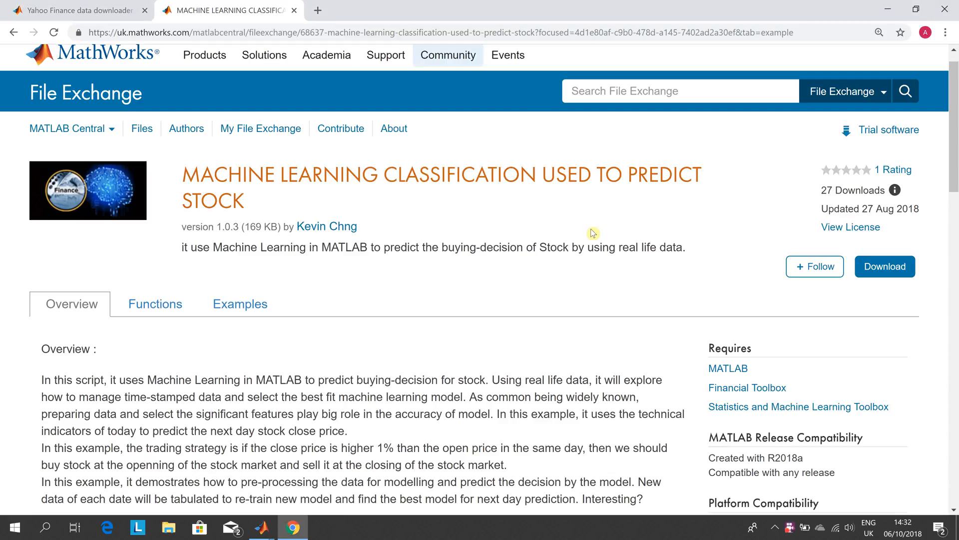
pyautogui.moveTo(424, 162)
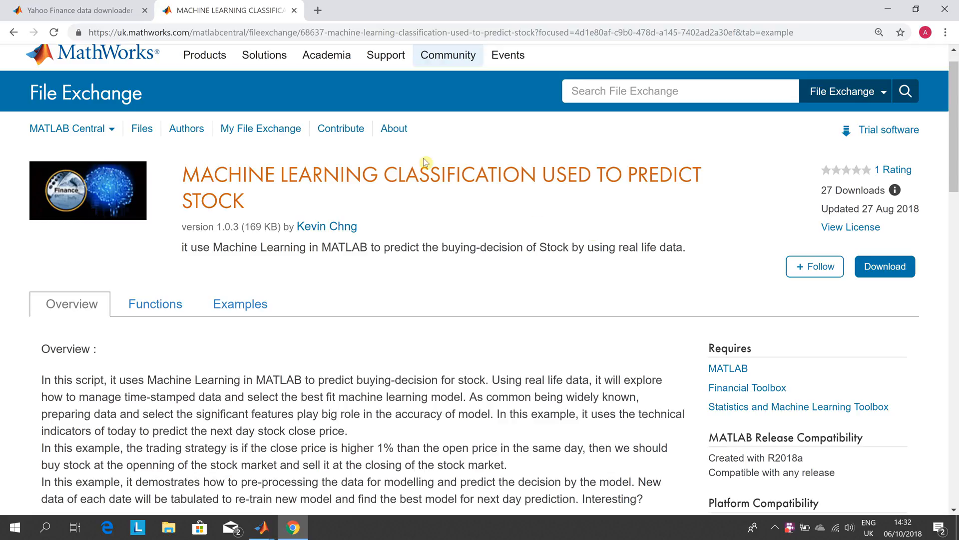
pyautogui.moveTo(277, 209)
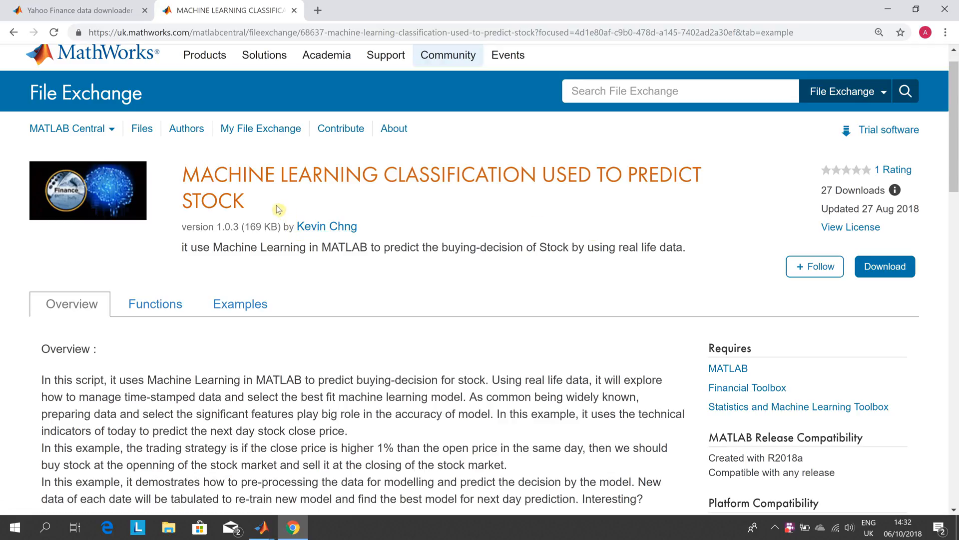
pyautogui.moveTo(278, 200)
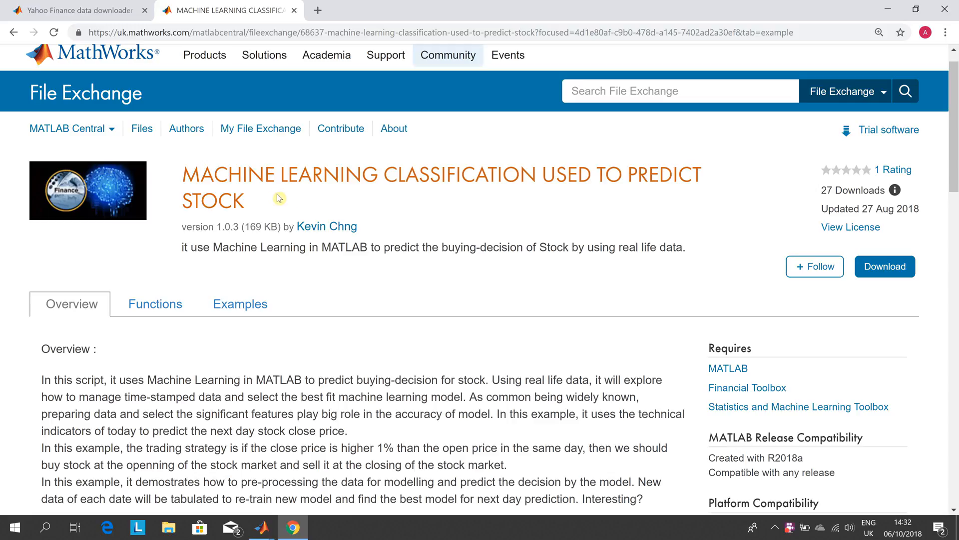
pyautogui.moveTo(293, 201)
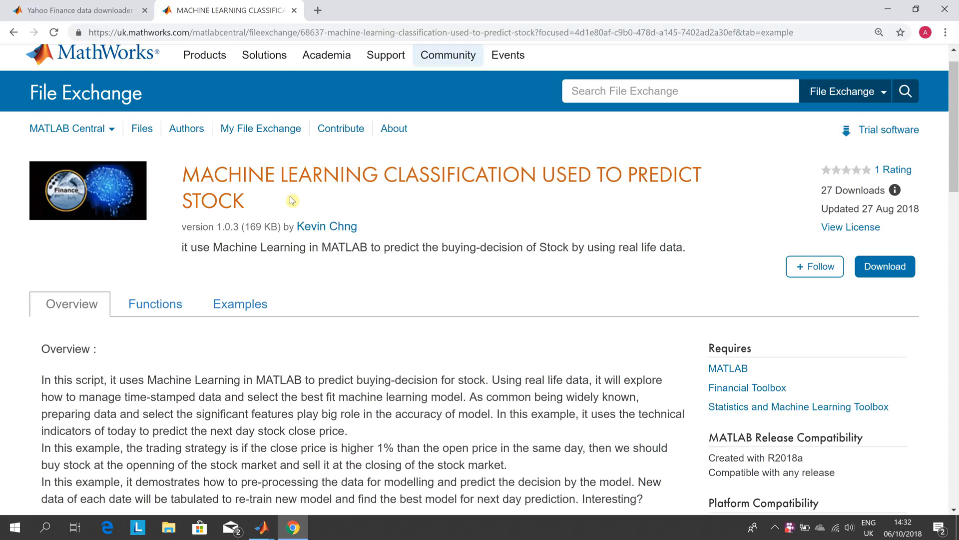
pyautogui.moveTo(350, 223)
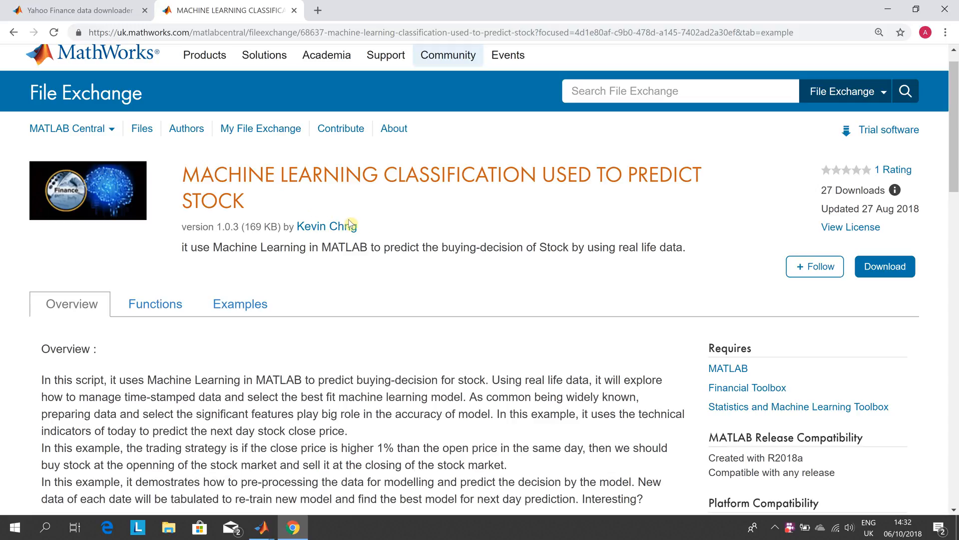
pyautogui.moveTo(467, 254)
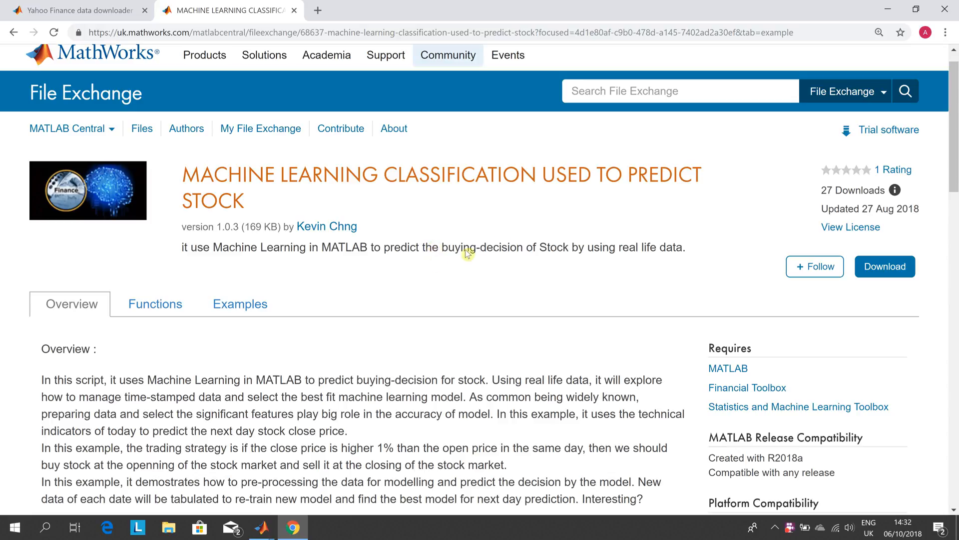
pyautogui.moveTo(924, 169)
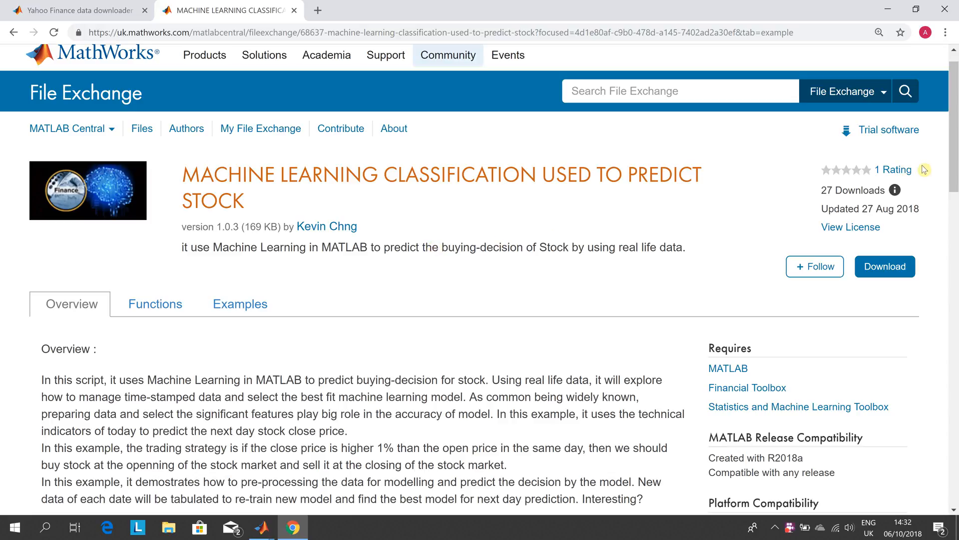
# Close the machine learning stock prediction page and read the Yahoo Finance downloader's example code.
pyautogui.scroll(-3)
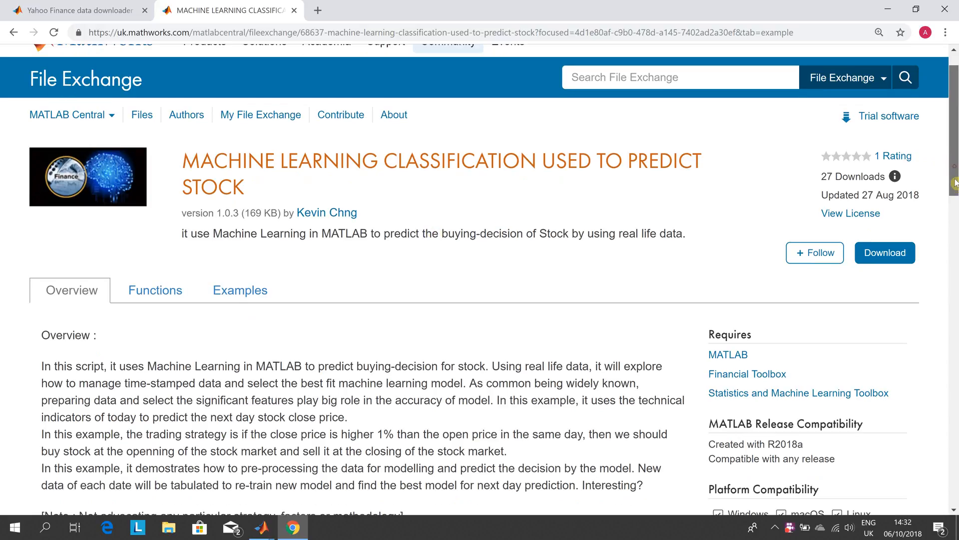
pyautogui.scroll(-3)
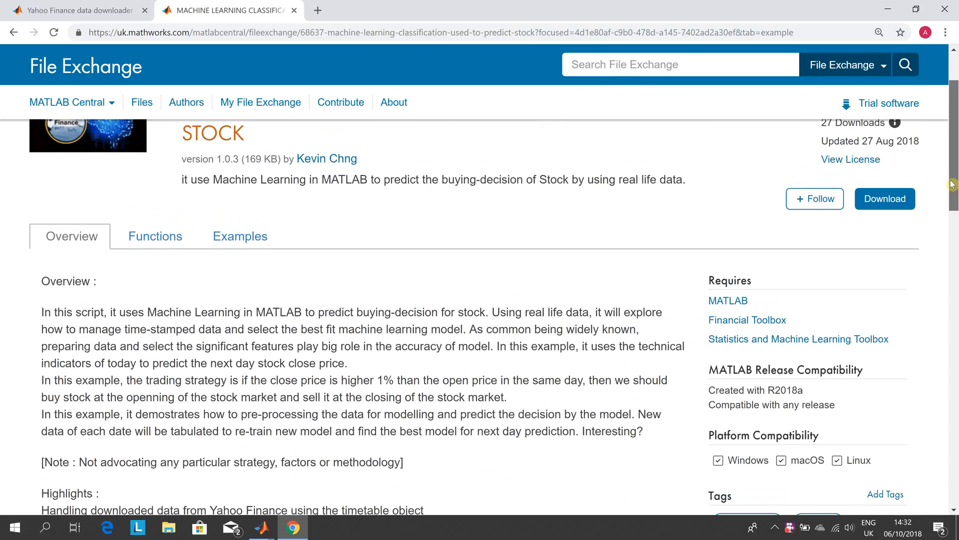
pyautogui.scroll(-3)
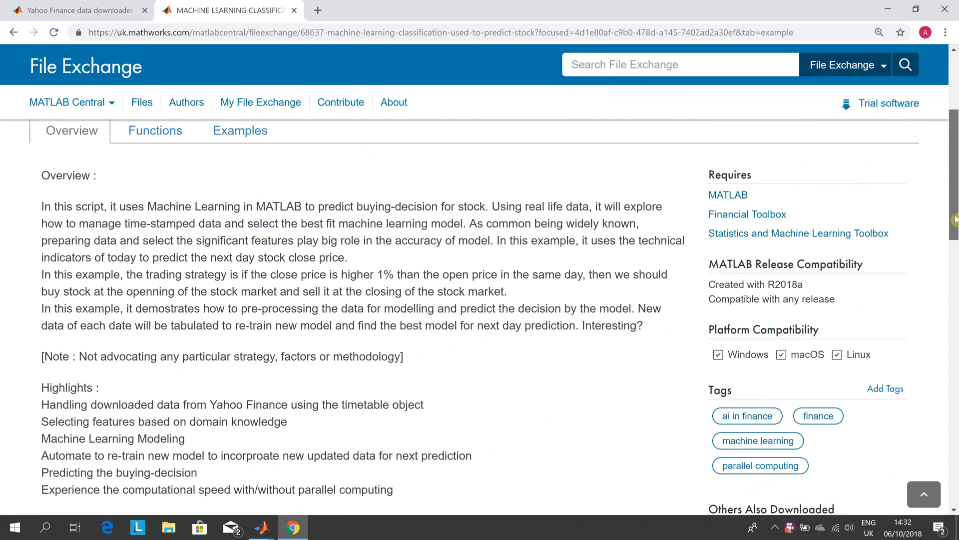
pyautogui.scroll(-3)
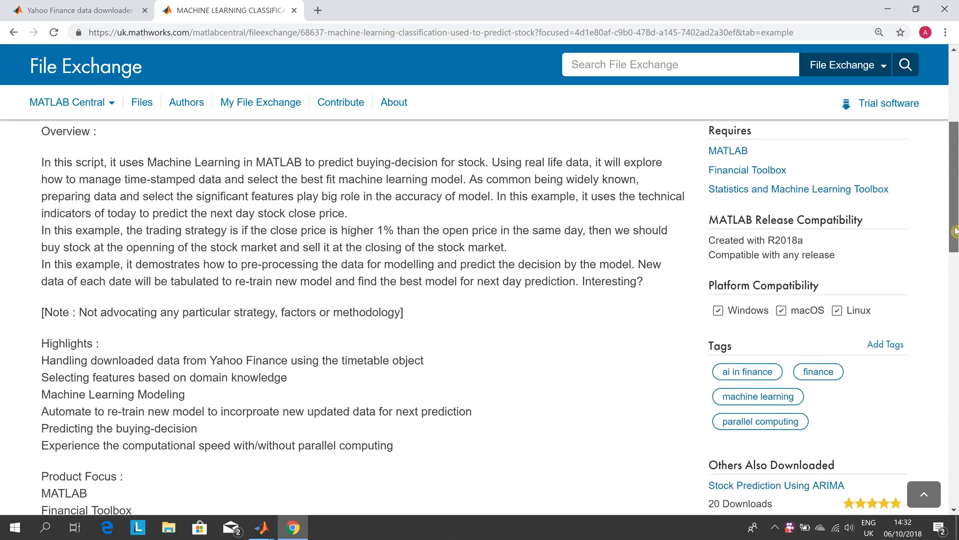
pyautogui.scroll(-3)
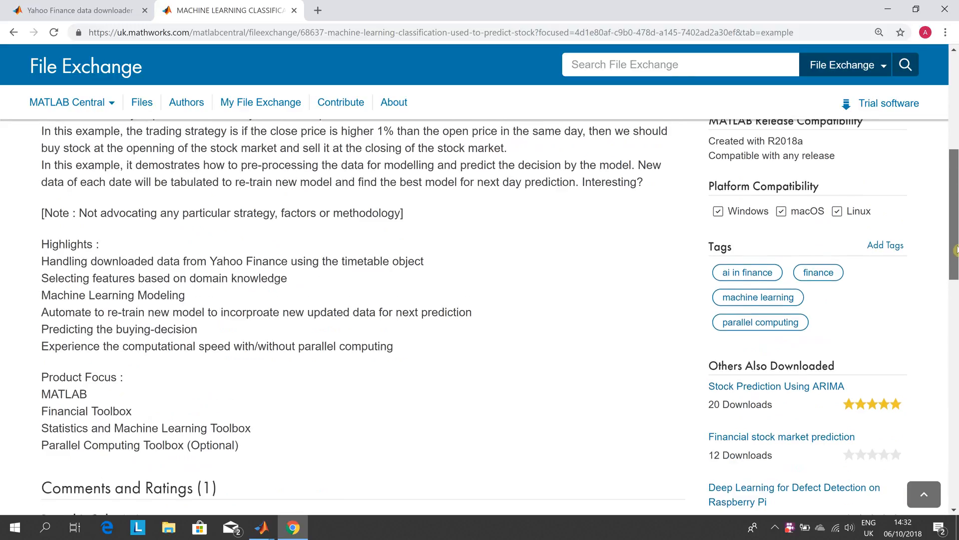
pyautogui.scroll(3)
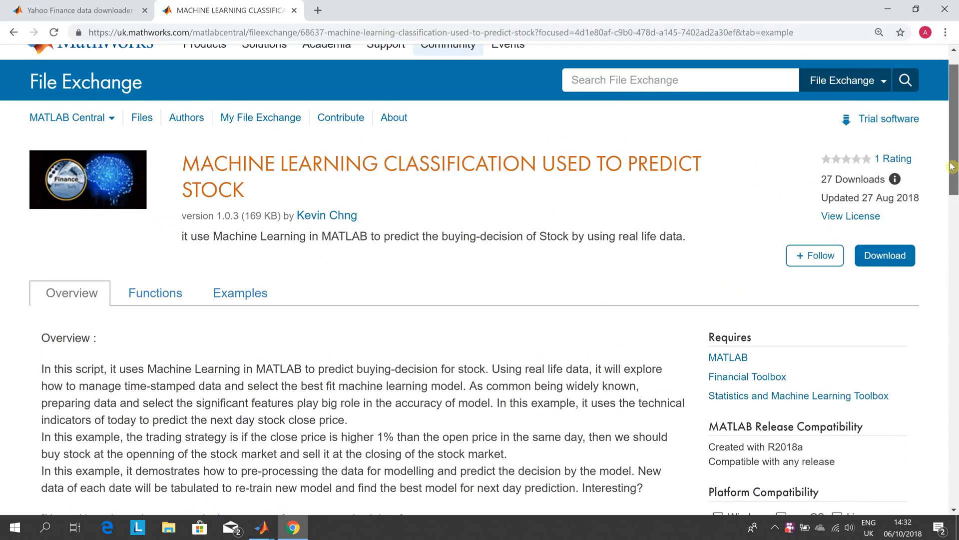
pyautogui.scroll(3)
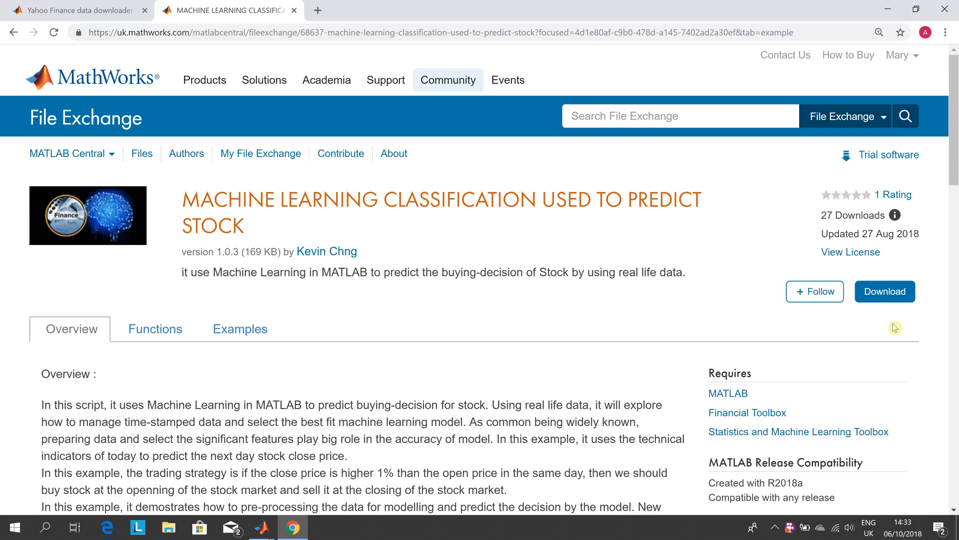
pyautogui.moveTo(524, 110)
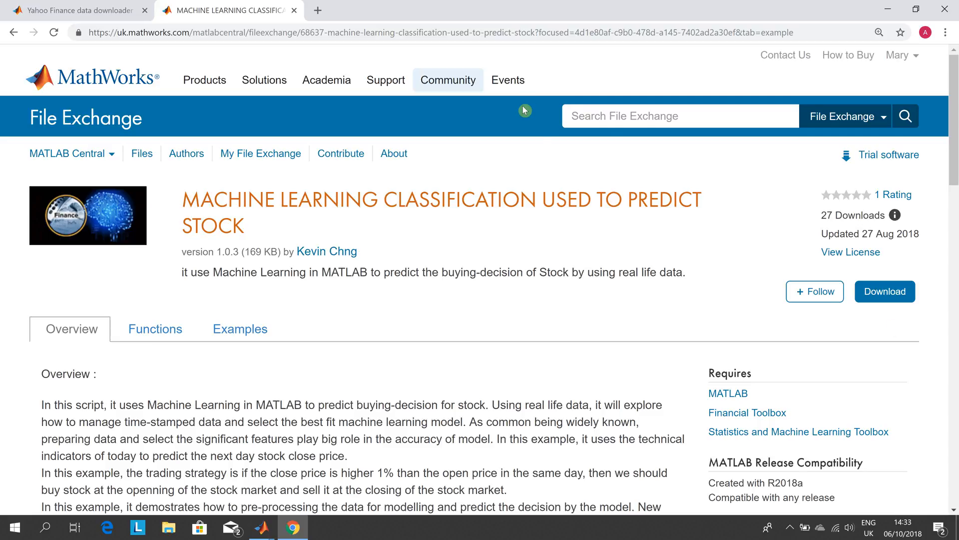
pyautogui.moveTo(247, 64)
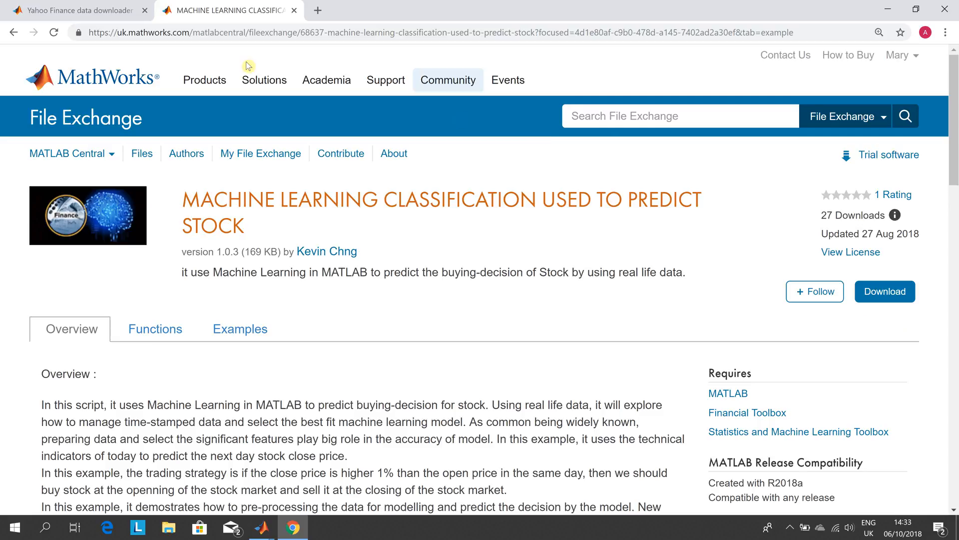
pyautogui.moveTo(297, 52)
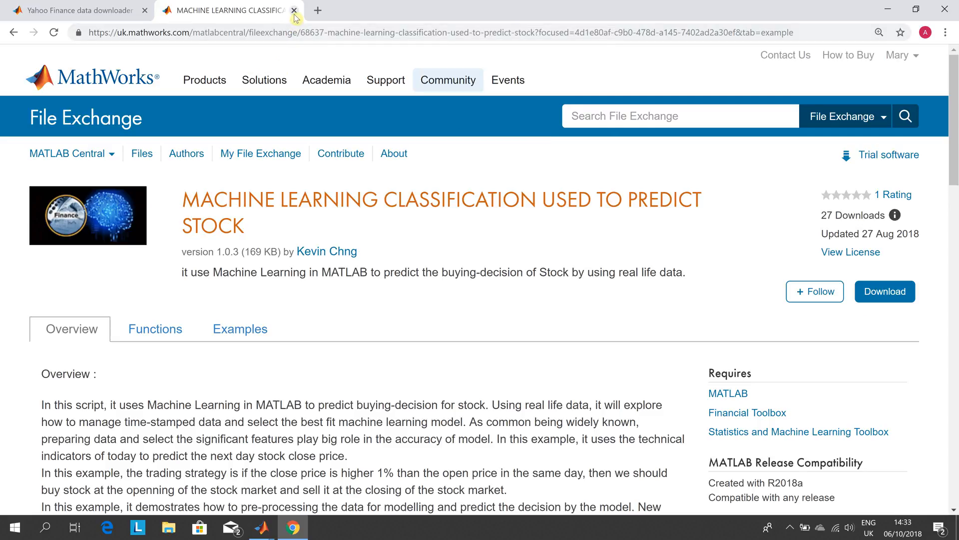
pyautogui.click(294, 10)
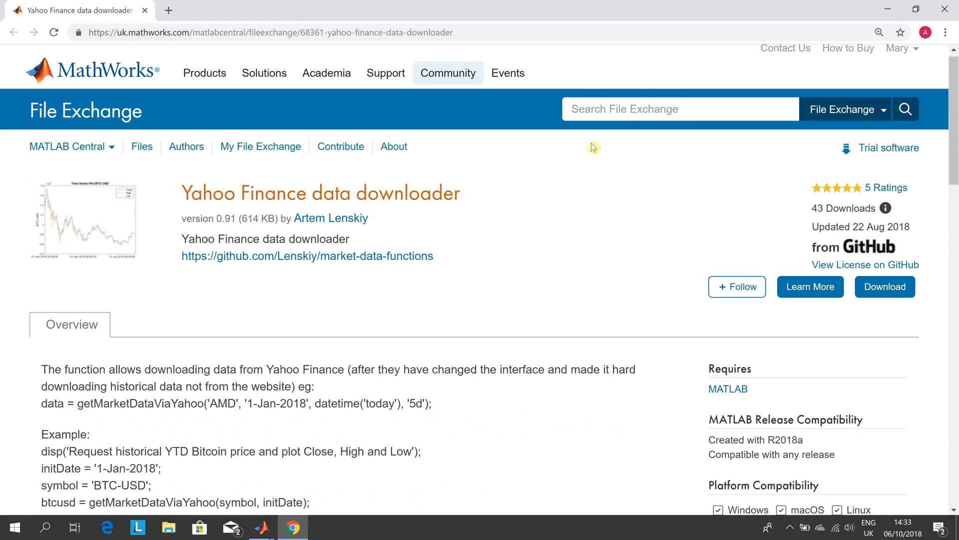
pyautogui.moveTo(665, 180)
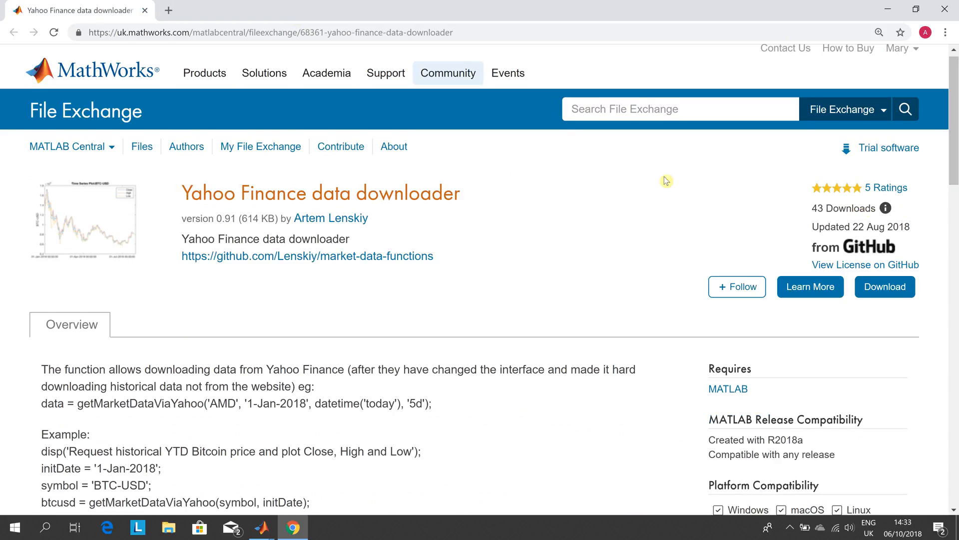
pyautogui.moveTo(414, 243)
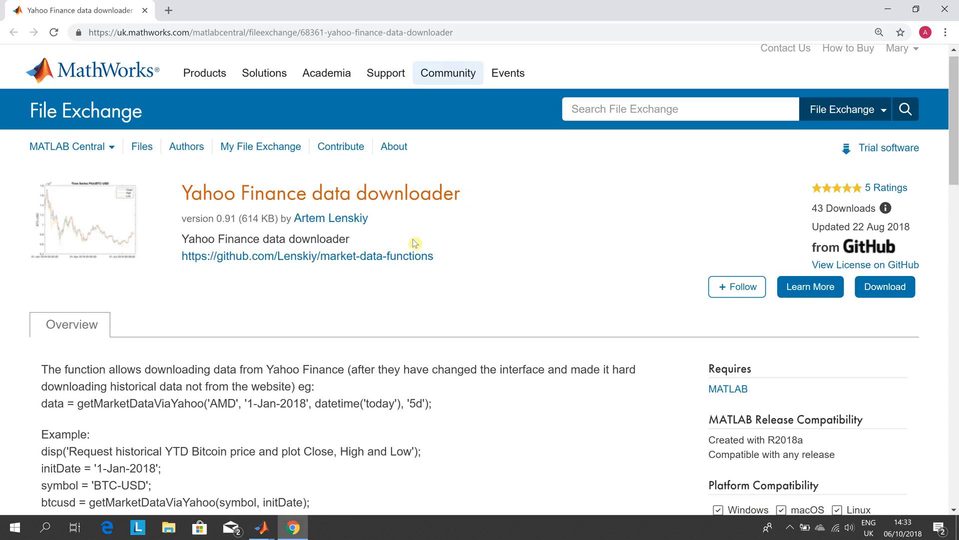
pyautogui.moveTo(412, 215)
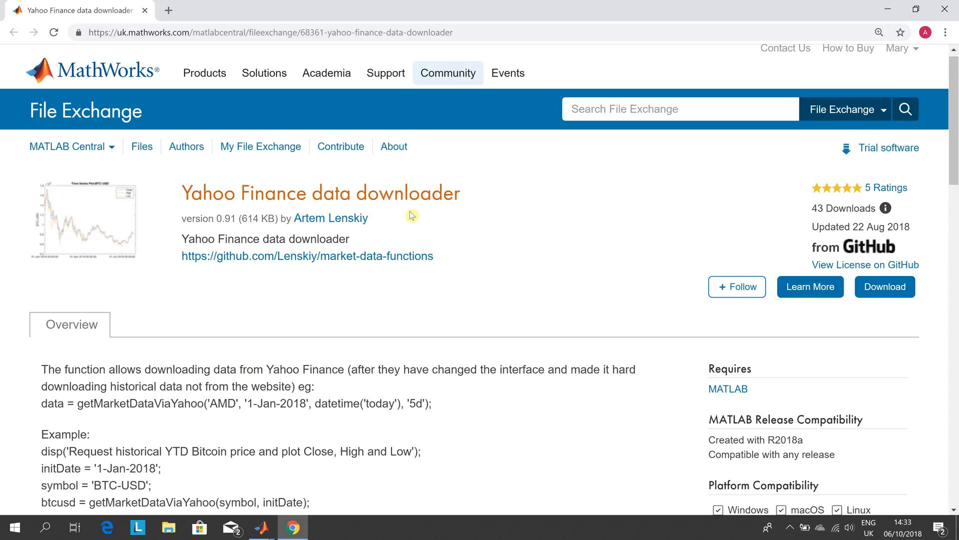
pyautogui.moveTo(594, 260)
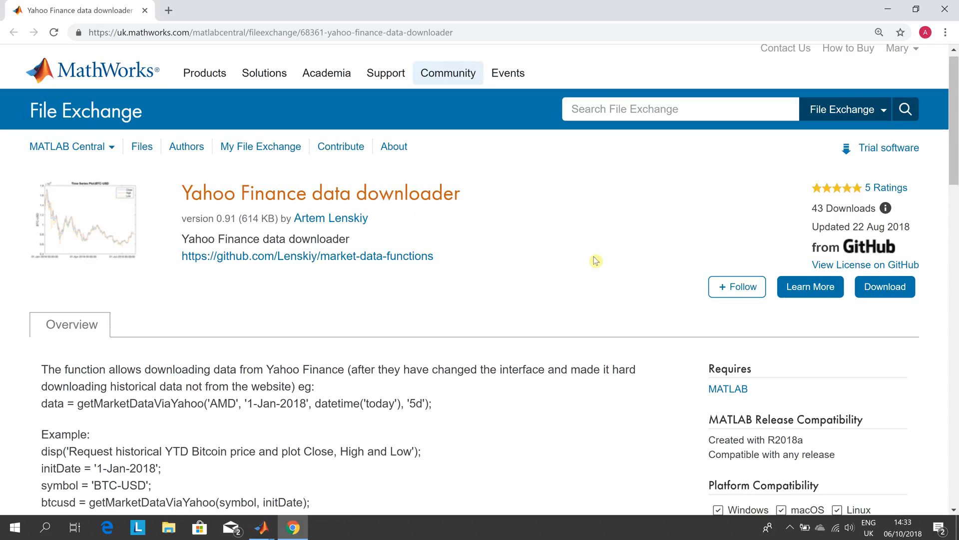
pyautogui.moveTo(810, 447)
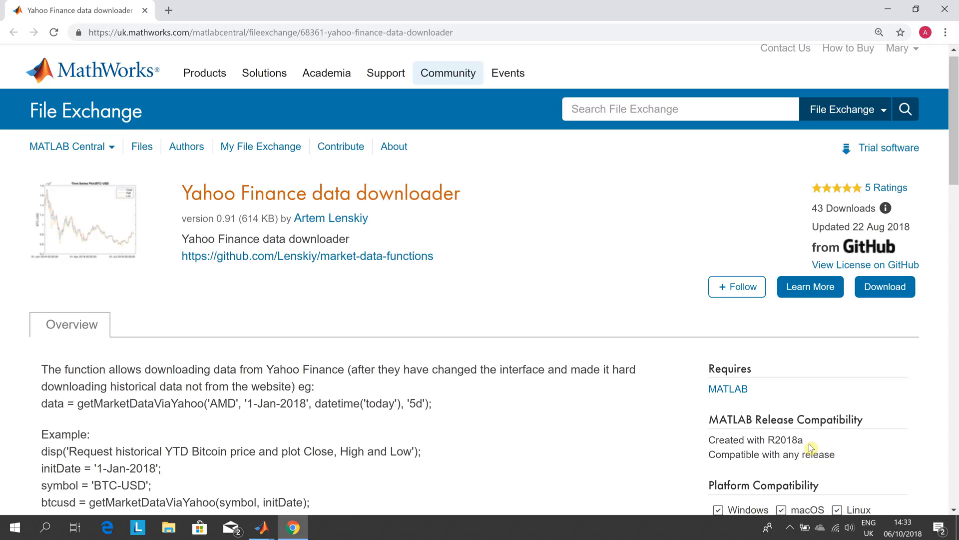
pyautogui.moveTo(631, 490)
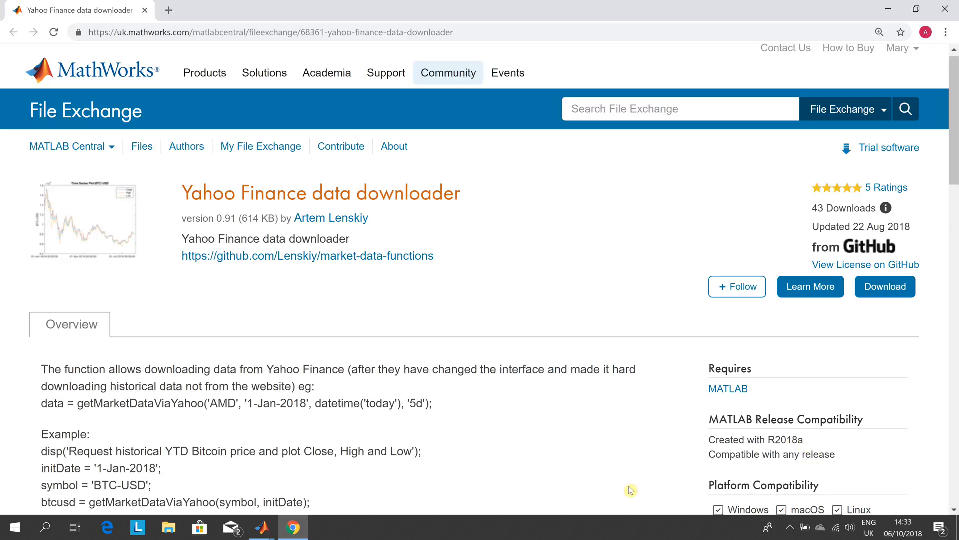
pyautogui.moveTo(939, 228)
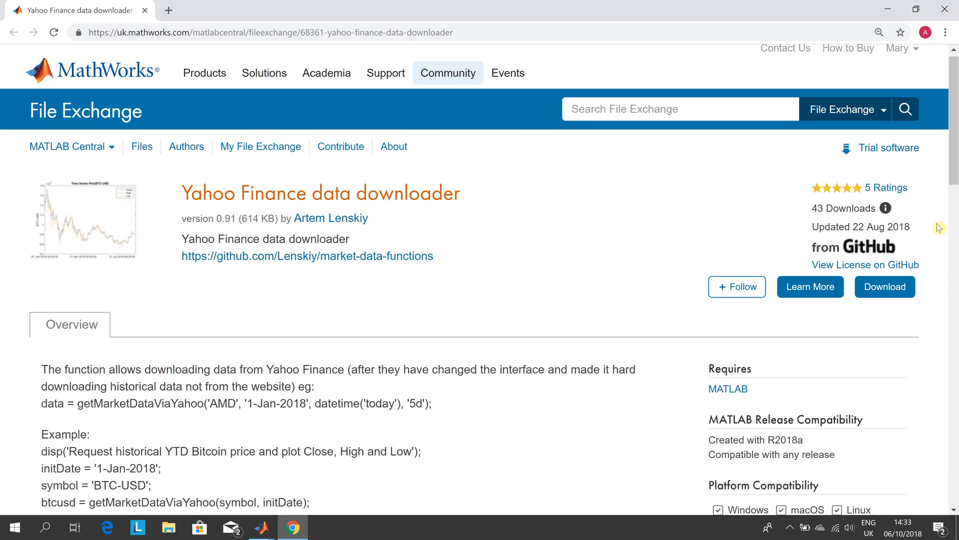
pyautogui.scroll(-3)
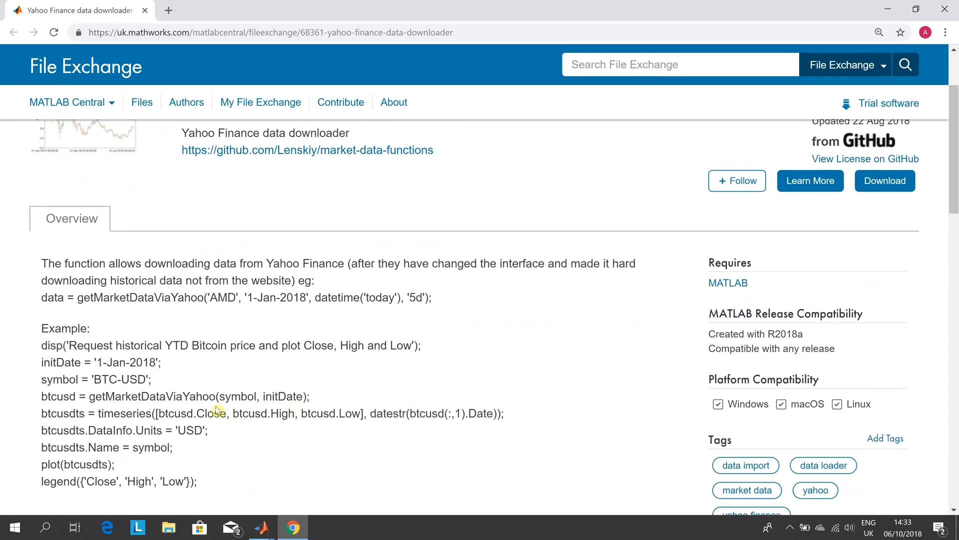
pyautogui.moveTo(196, 377)
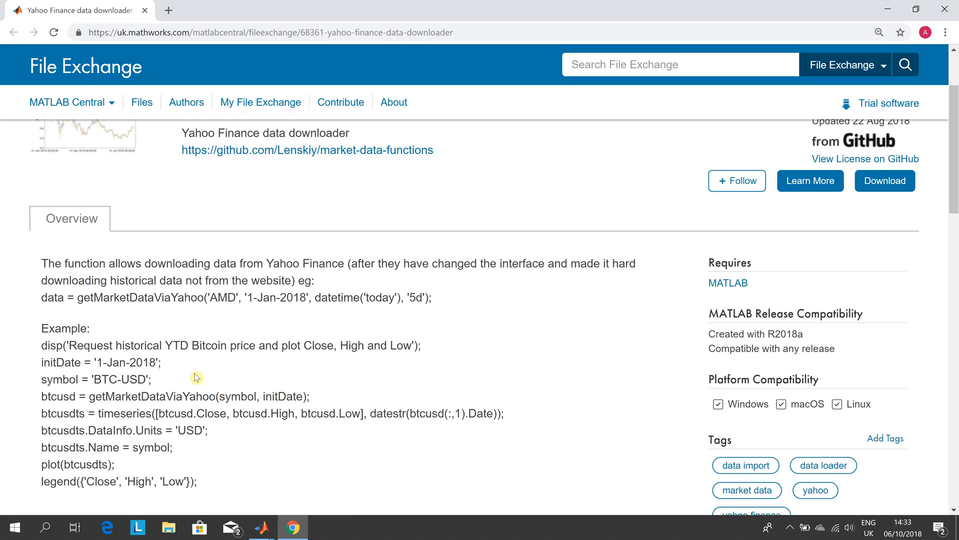
pyautogui.moveTo(348, 357)
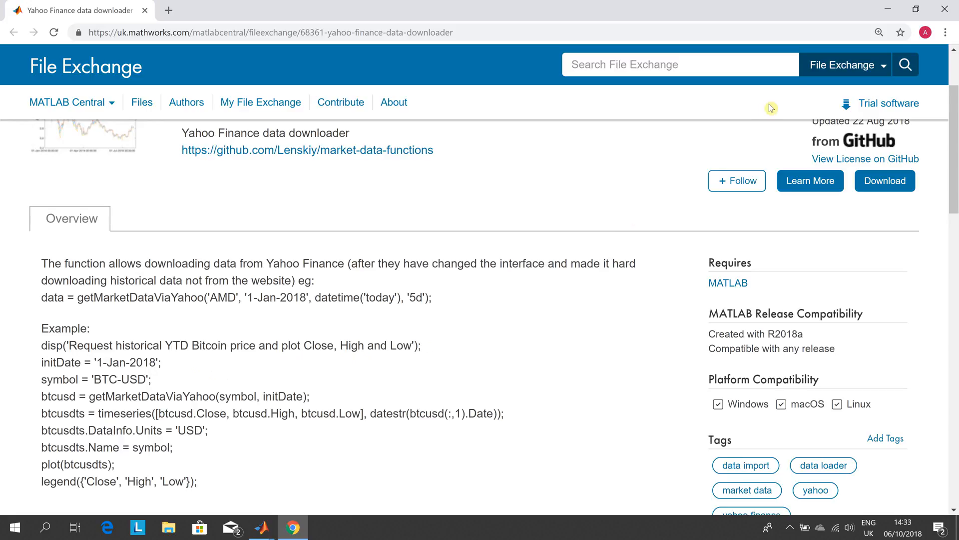
pyautogui.moveTo(946, 10)
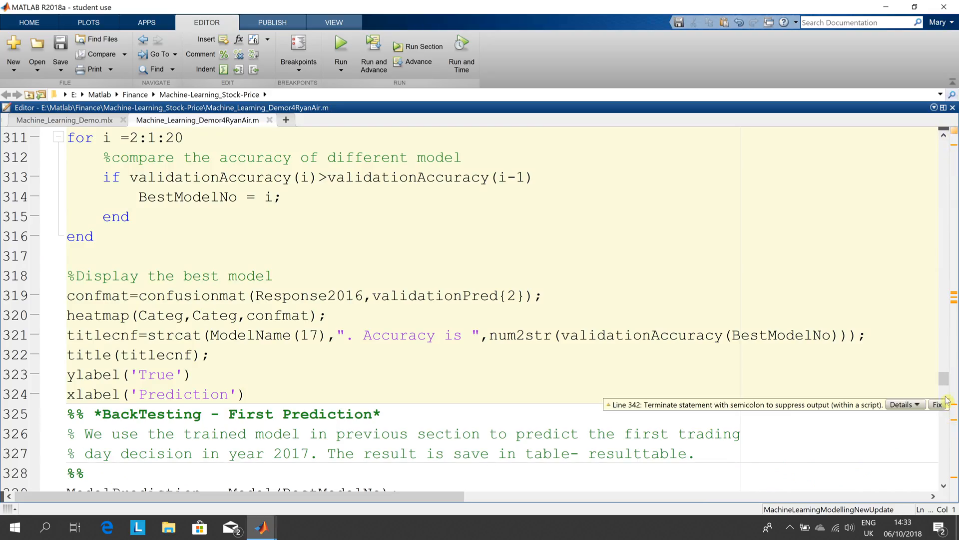
# Read Machine_Learning_Demor4RyanAir.m from its header down to the 'Activate Parallel Computing' section.
pyautogui.scroll(3)
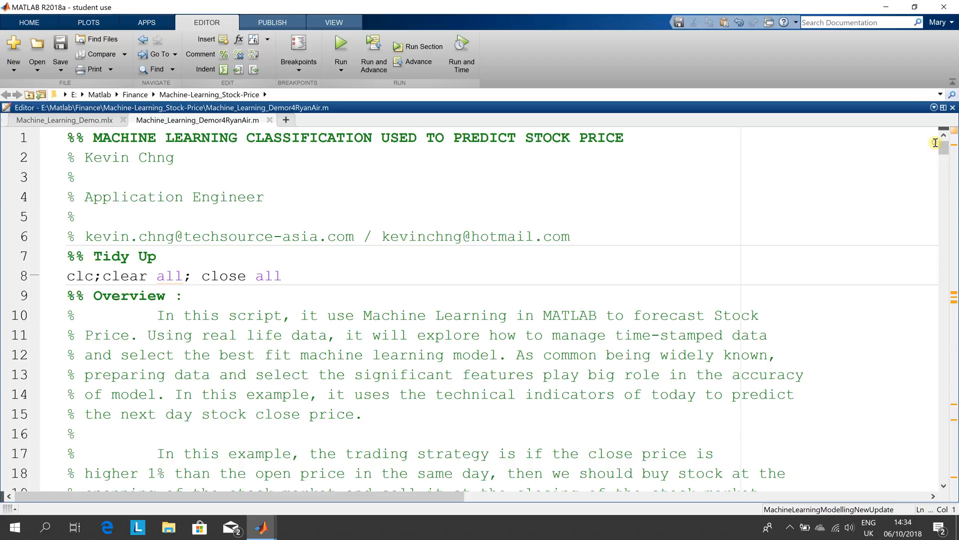
pyautogui.moveTo(947, 153)
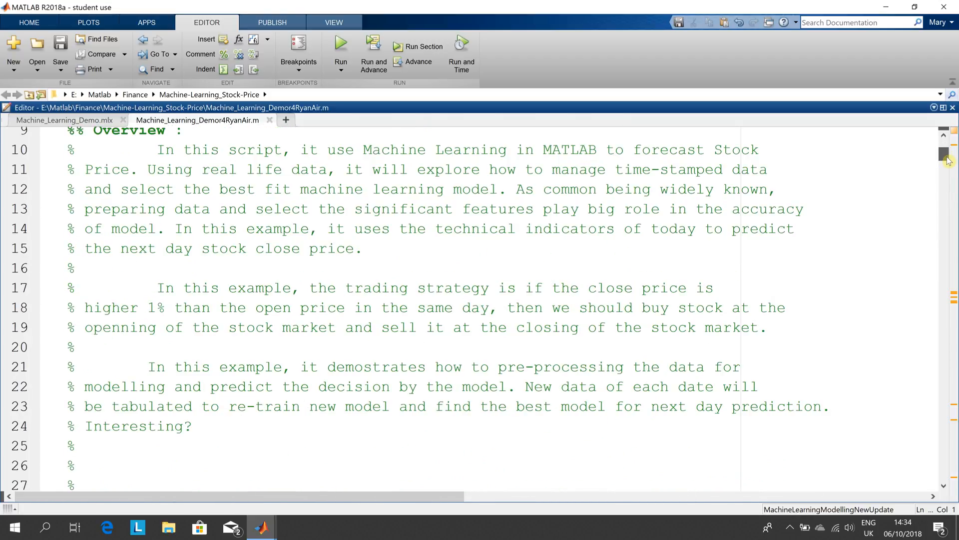
pyautogui.scroll(-3)
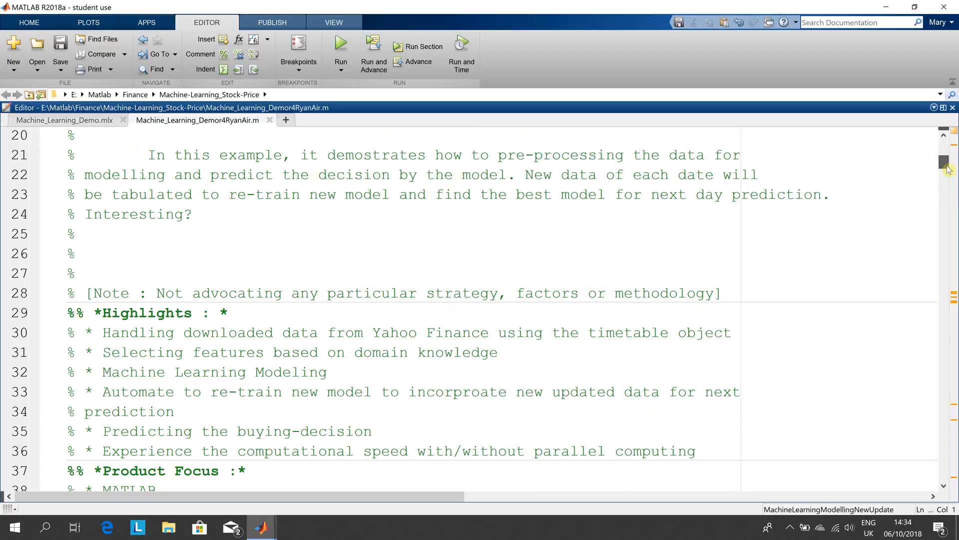
pyautogui.scroll(-3)
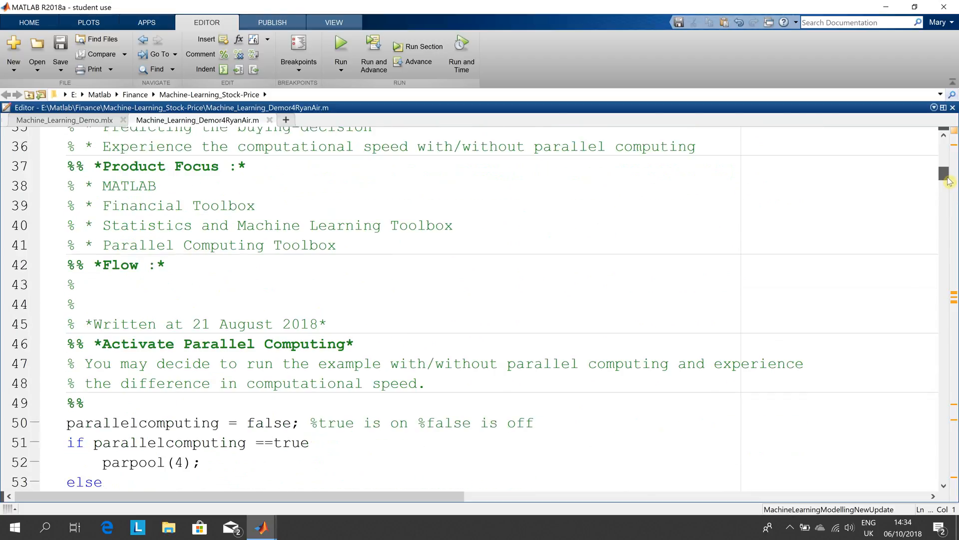
pyautogui.scroll(-3)
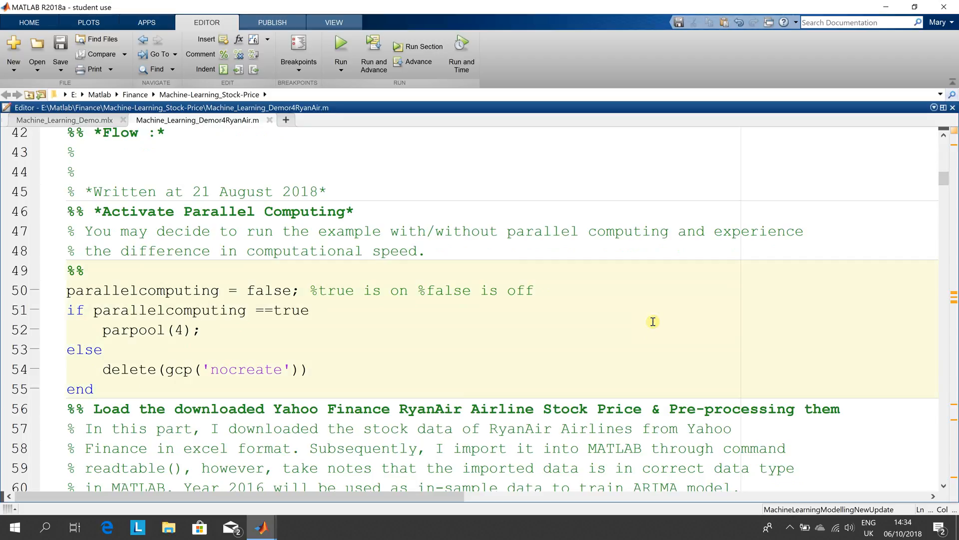
pyautogui.click(202, 330)
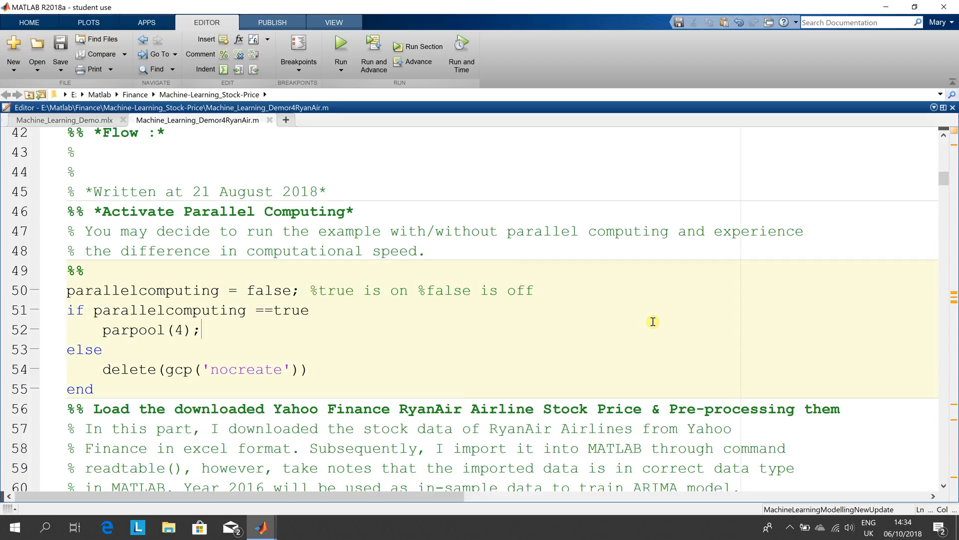
pyautogui.moveTo(197, 359)
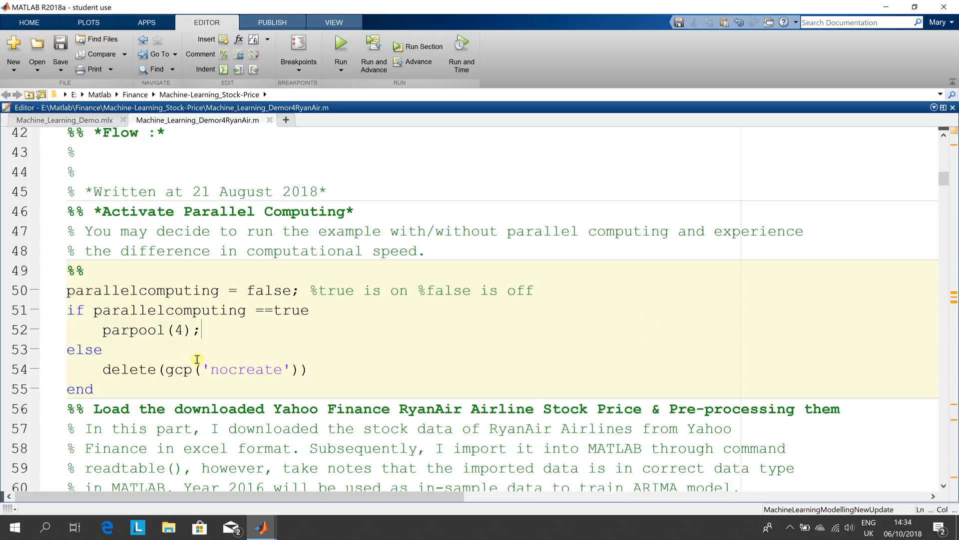
pyautogui.moveTo(946, 190)
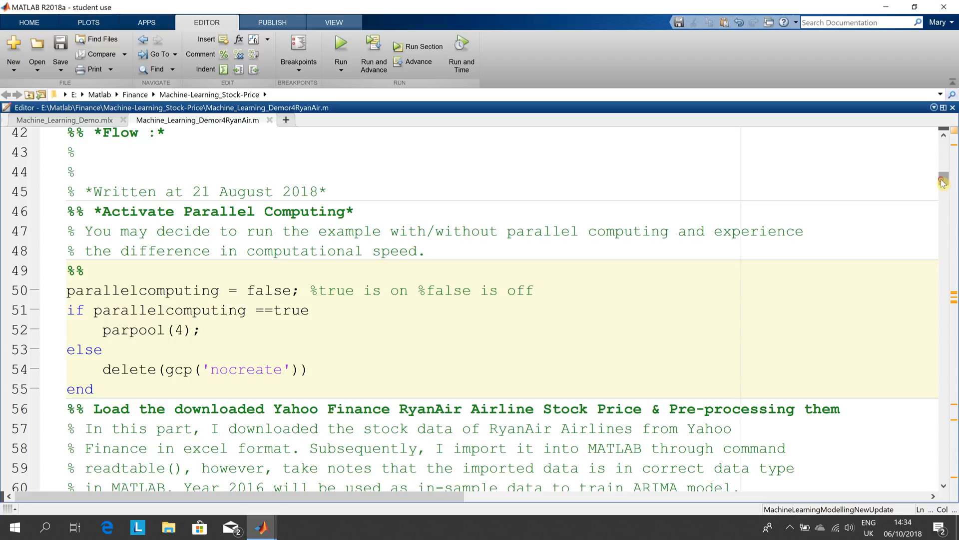
# Read the script's readtable data loading and technical indicator feature extraction code.
pyautogui.scroll(-3)
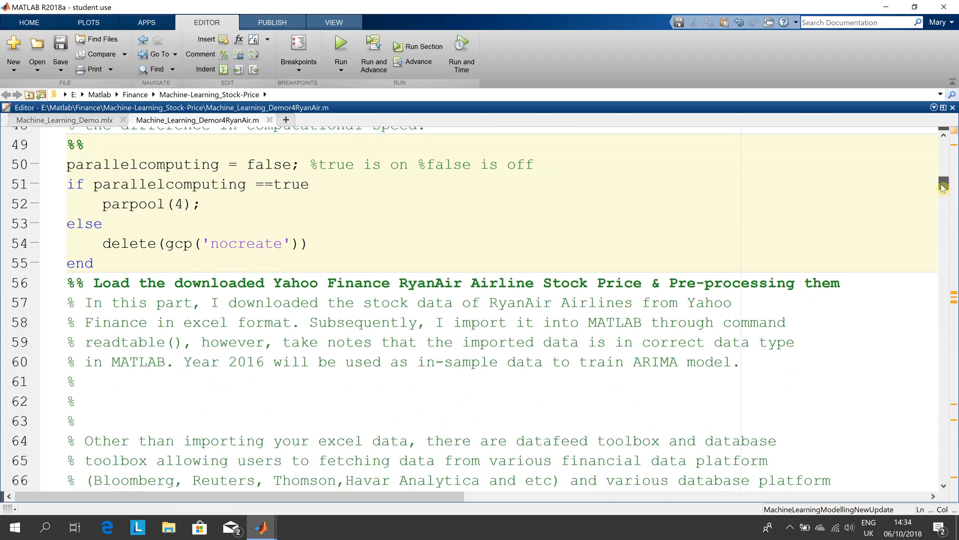
pyautogui.scroll(-3)
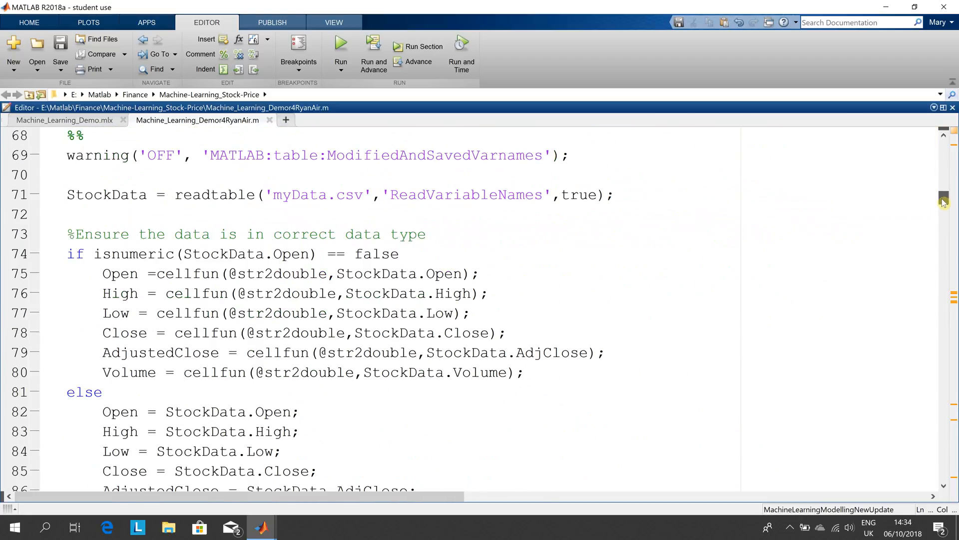
pyautogui.scroll(-3)
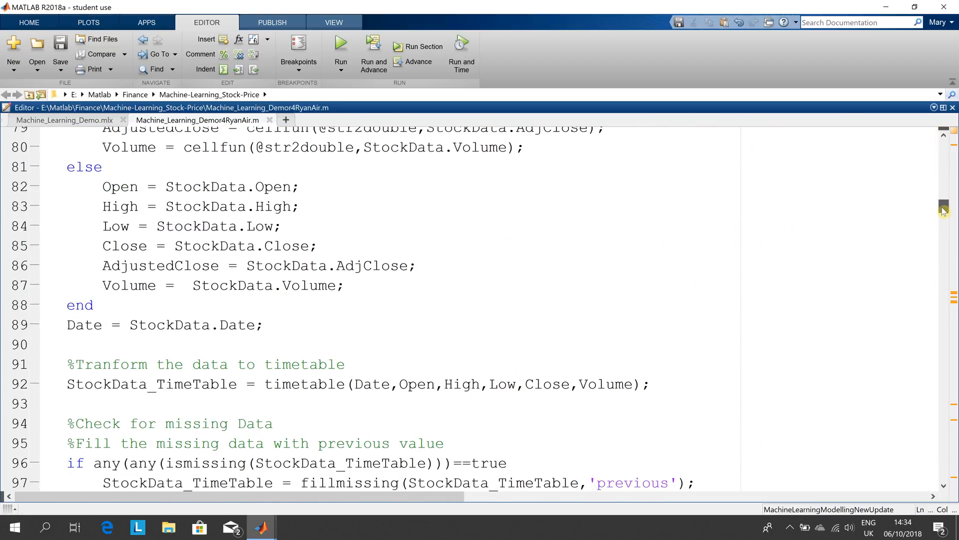
pyautogui.scroll(-3)
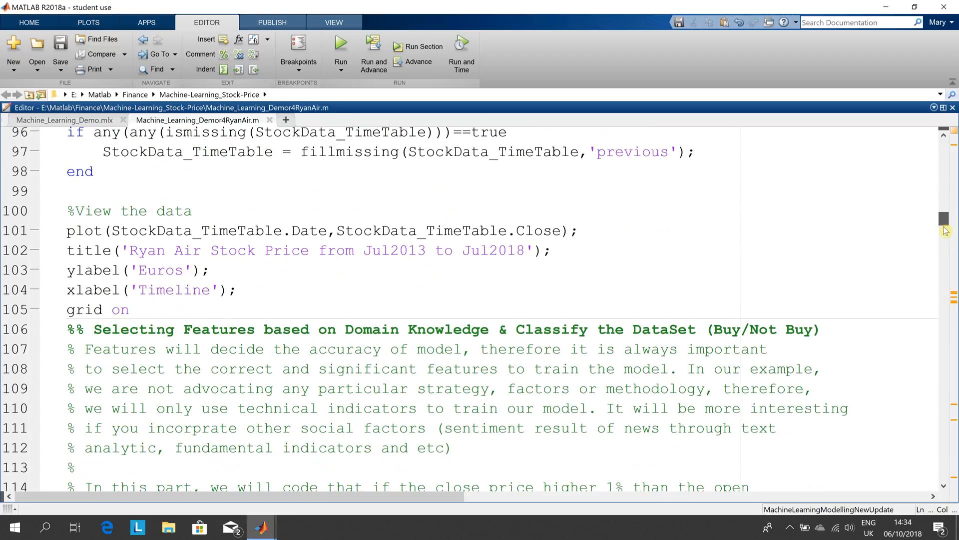
pyautogui.scroll(-3)
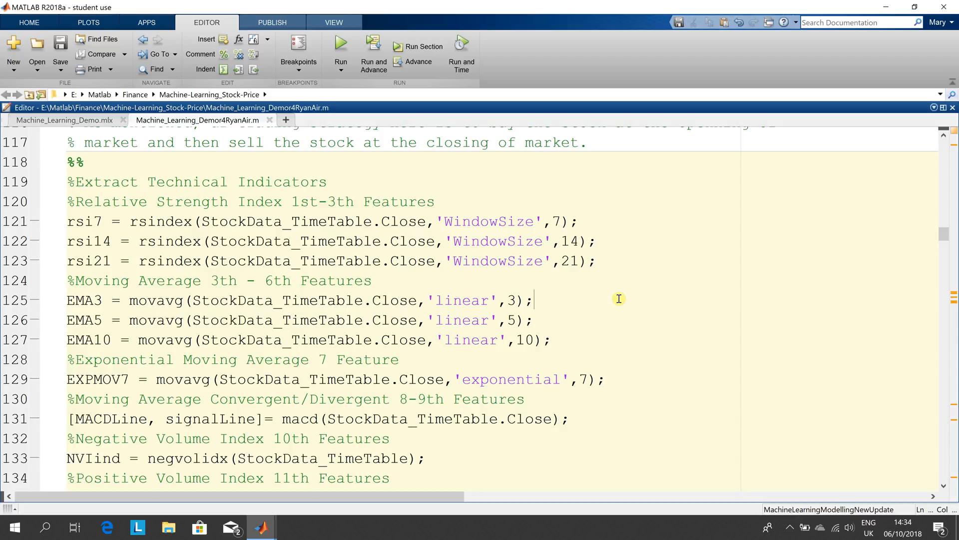
pyautogui.moveTo(879, 245)
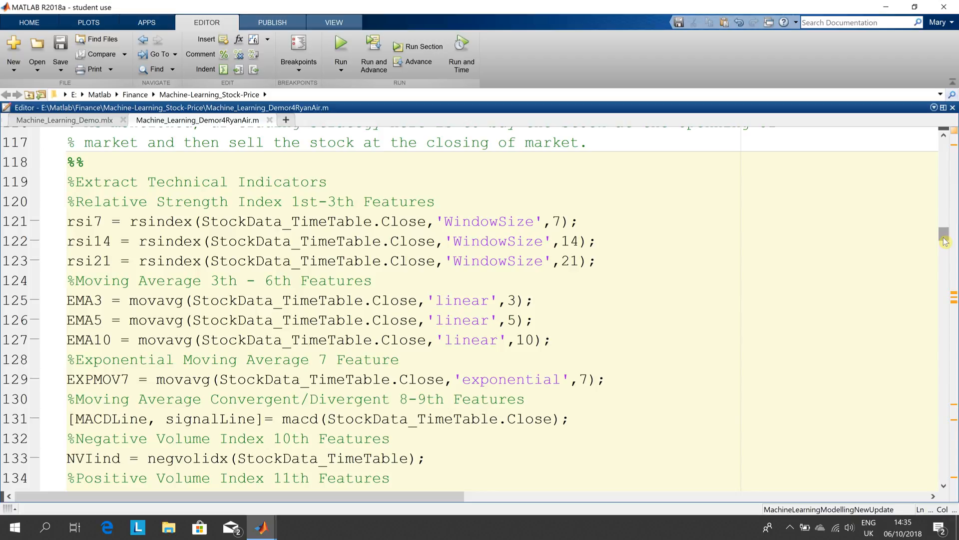
# Read the buy/not-buy Response labelling down to the tree, discriminant and SVM training block.
pyautogui.click(534, 300)
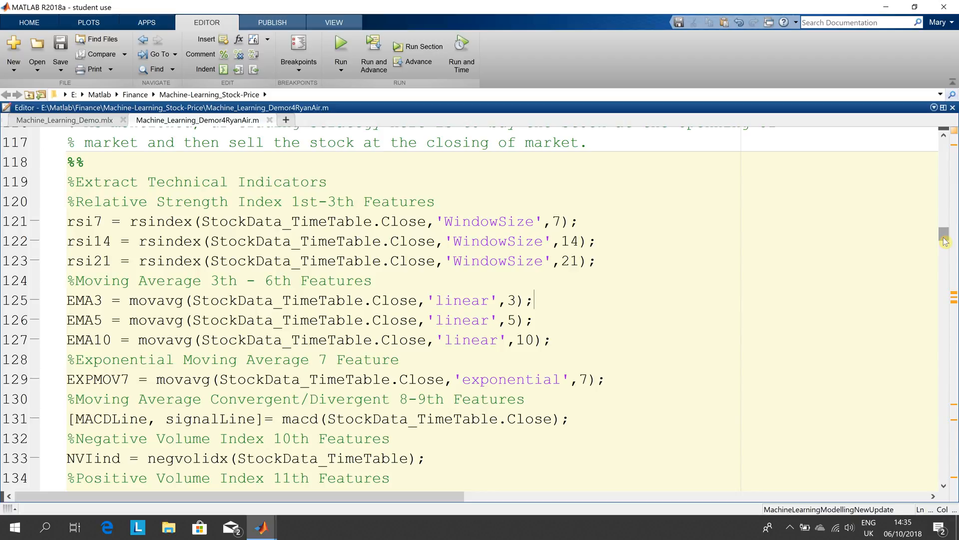
pyautogui.scroll(-3)
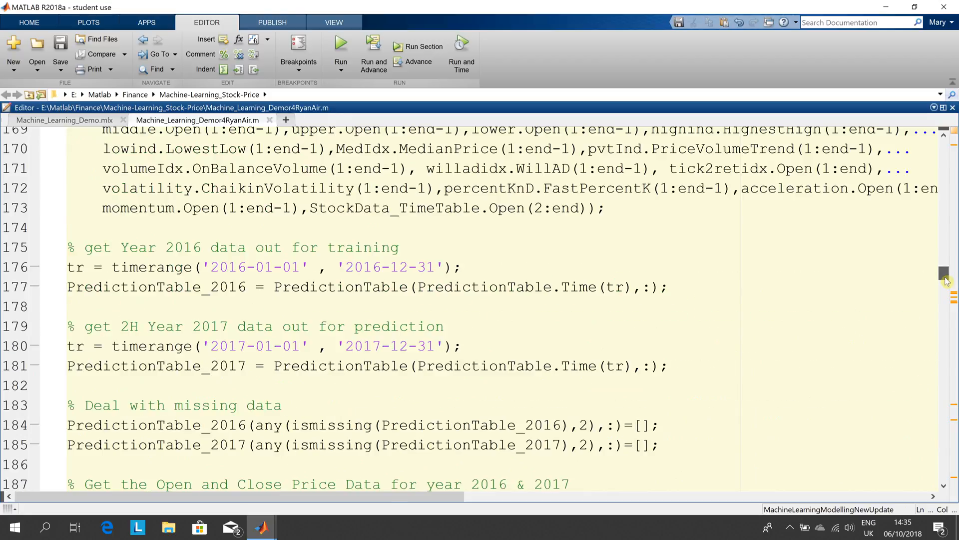
pyautogui.scroll(-3)
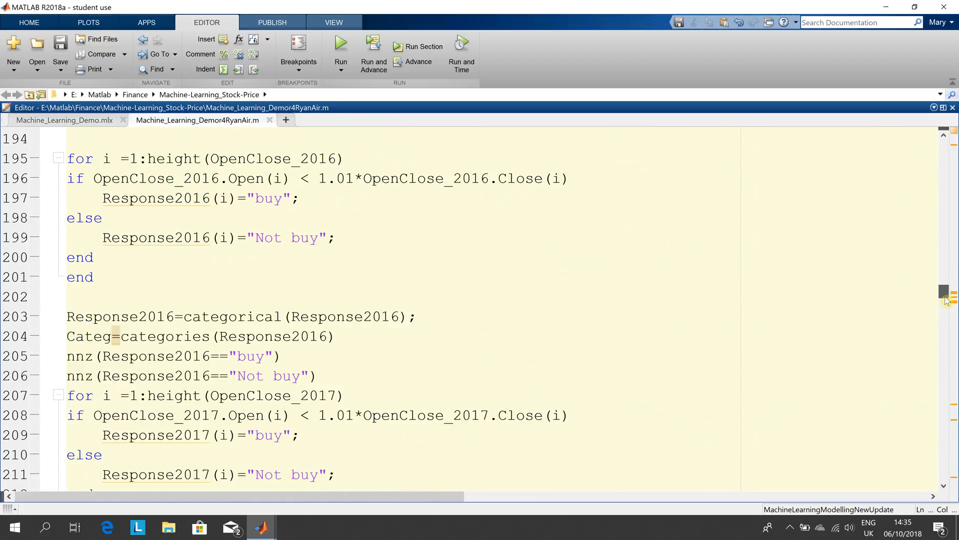
pyautogui.scroll(-3)
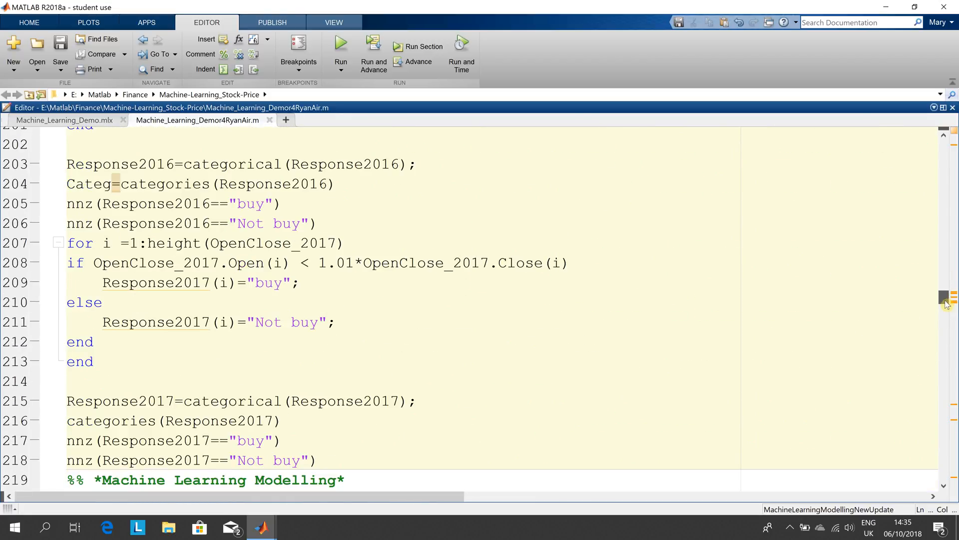
pyautogui.scroll(3)
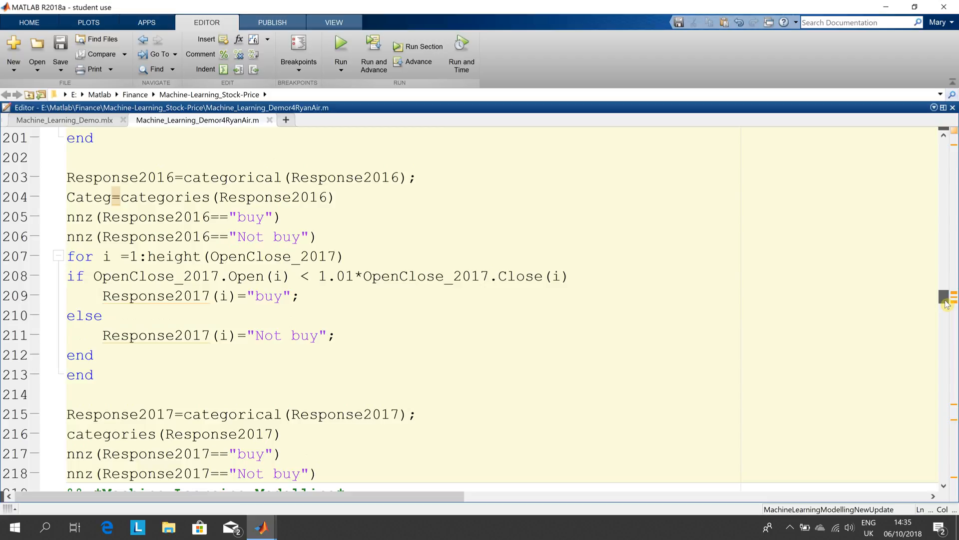
pyautogui.scroll(-3)
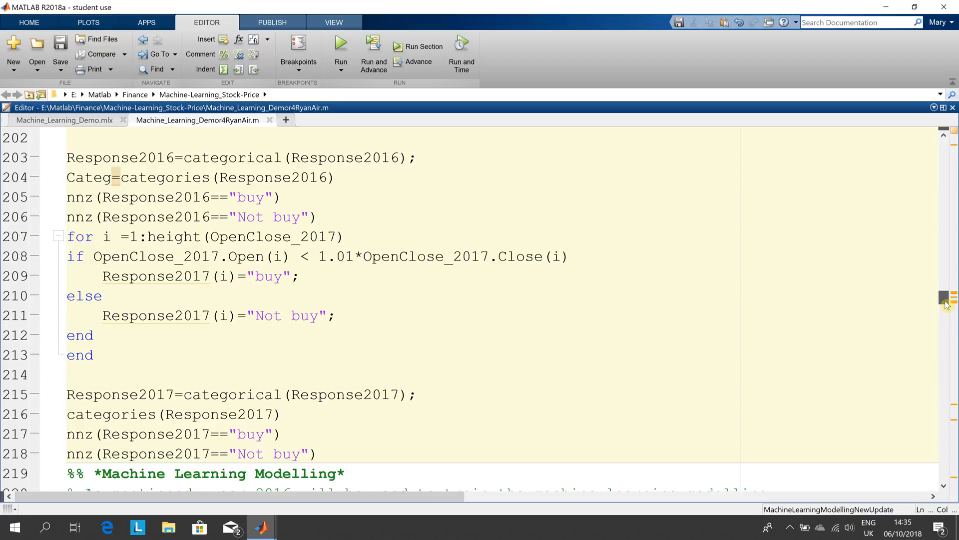
pyautogui.scroll(-3)
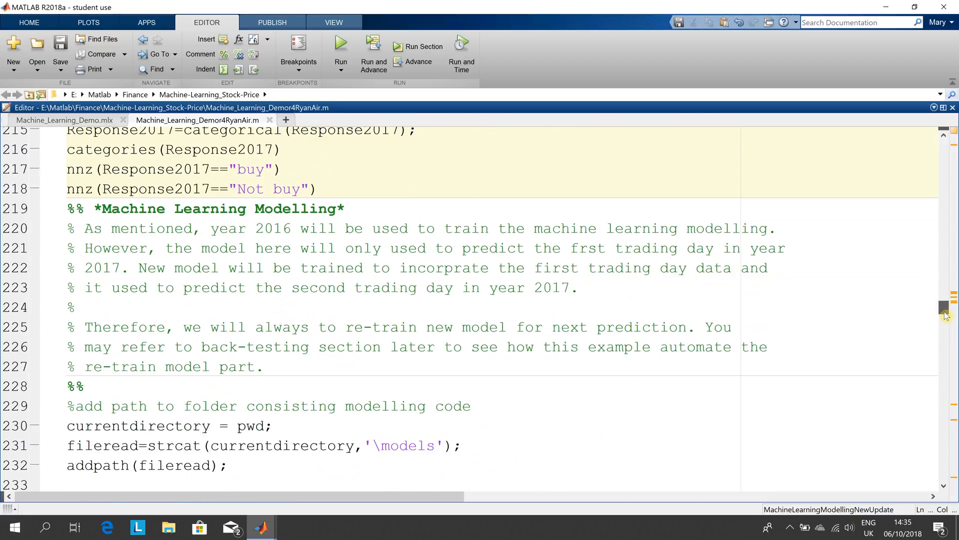
pyautogui.scroll(-3)
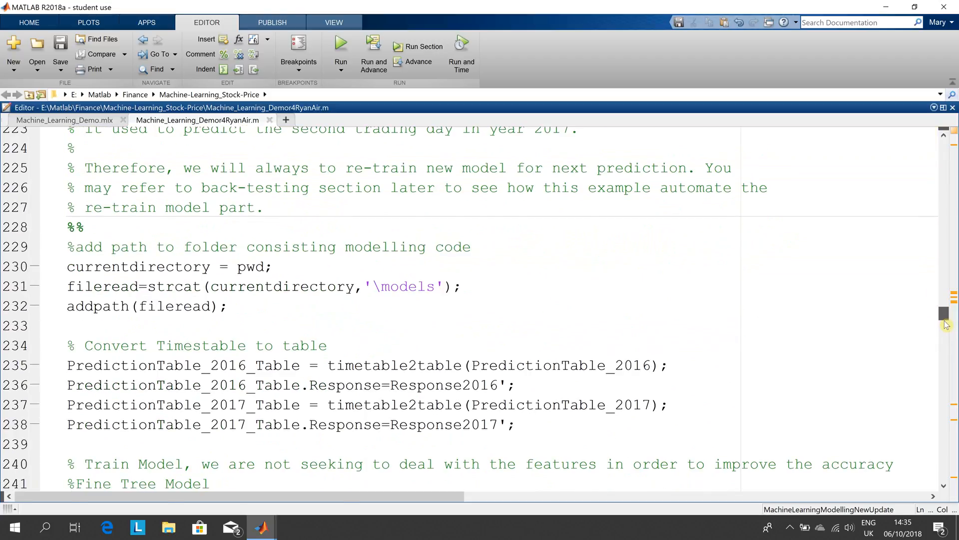
pyautogui.scroll(-3)
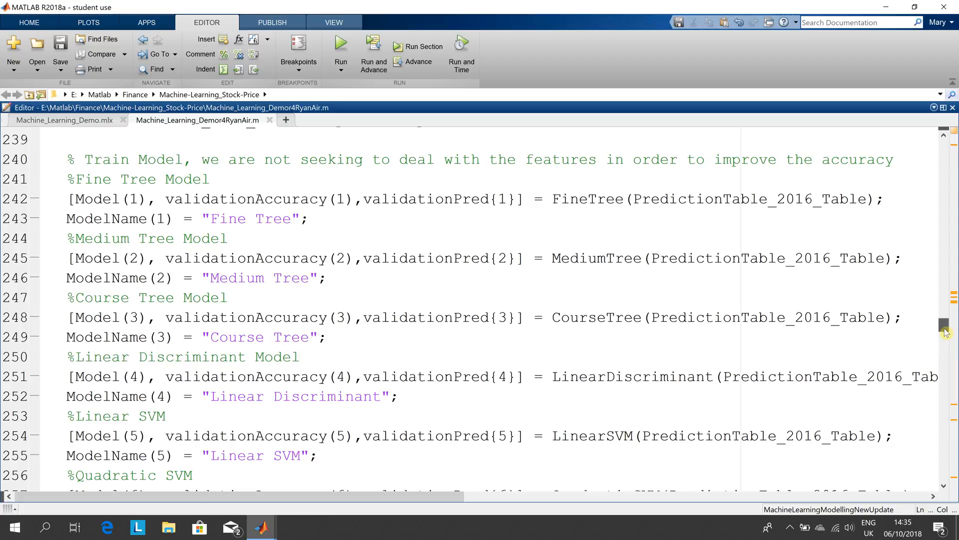
pyautogui.scroll(-3)
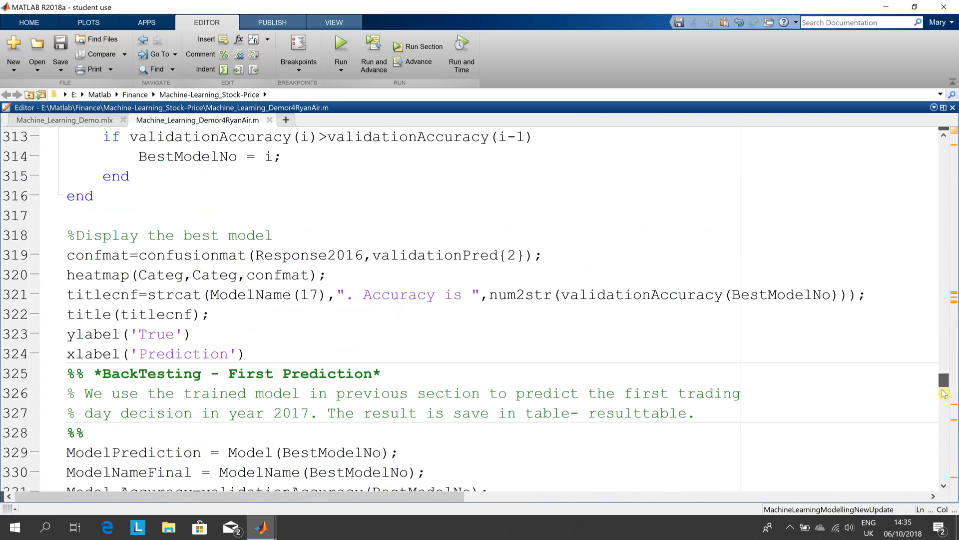
pyautogui.scroll(-3)
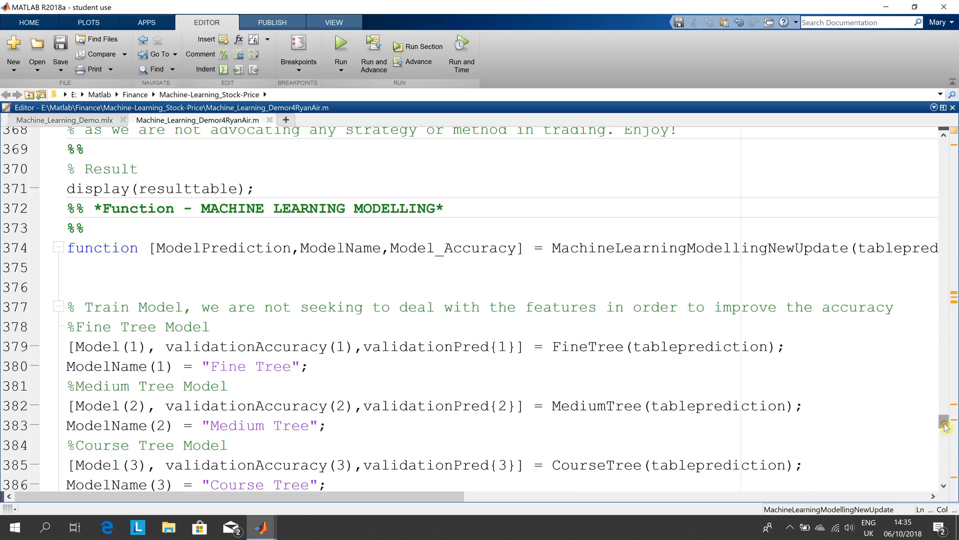
pyautogui.scroll(-3)
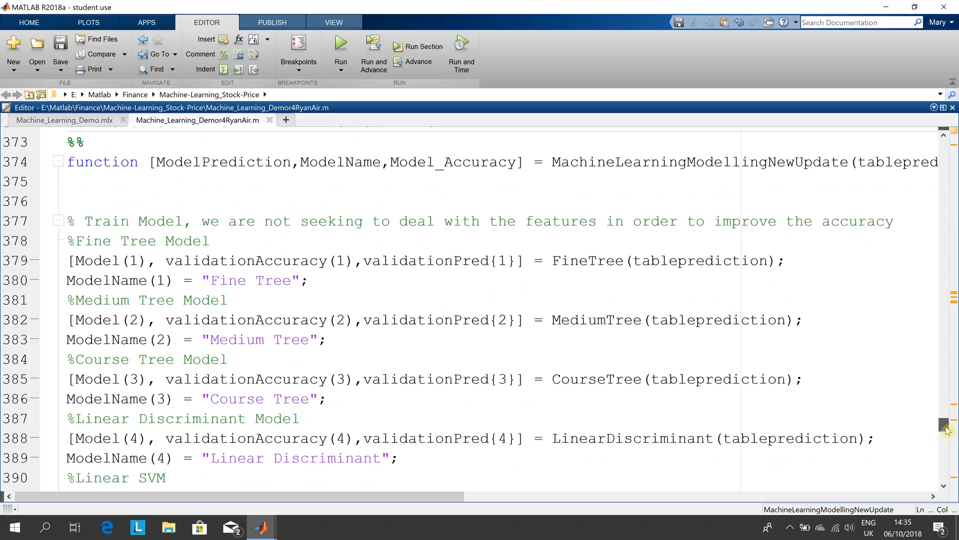
pyautogui.scroll(-3)
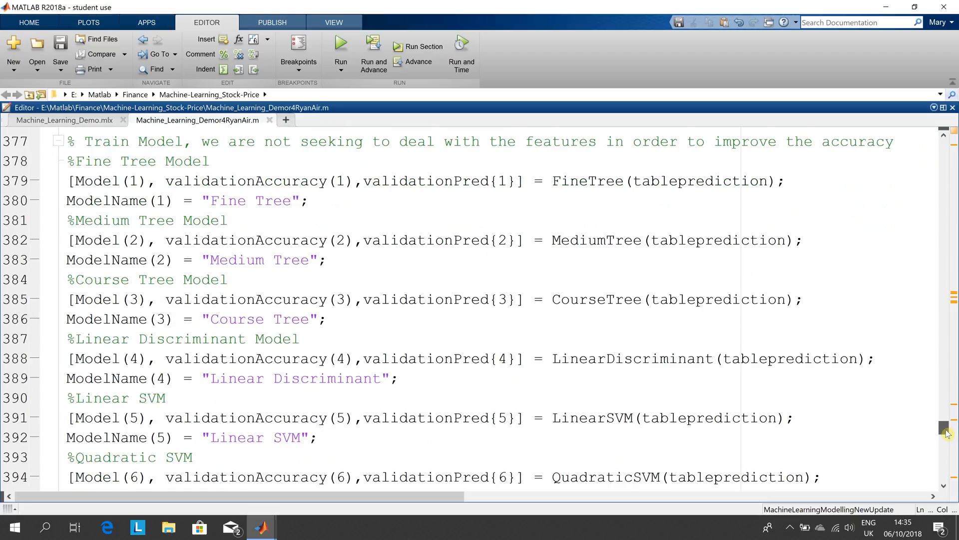
pyautogui.scroll(-3)
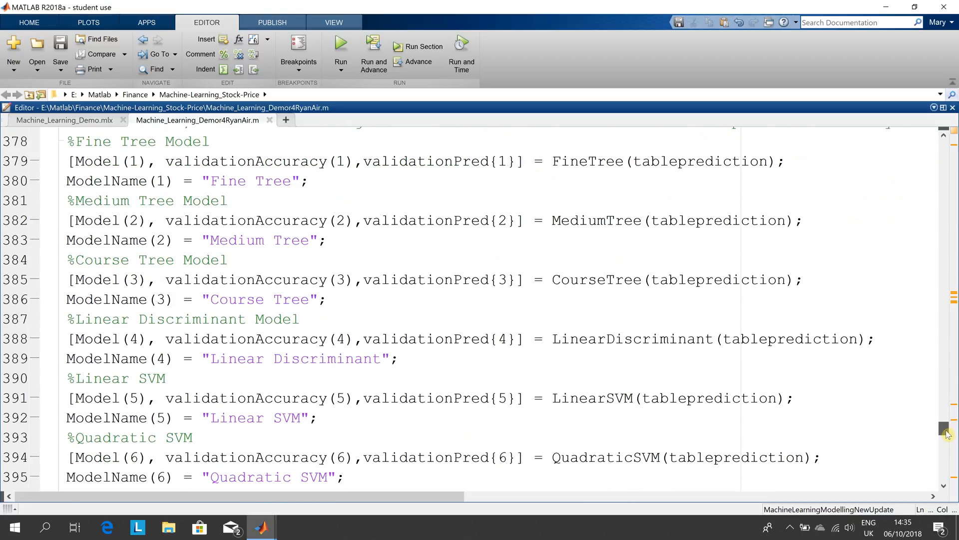
pyautogui.scroll(-3)
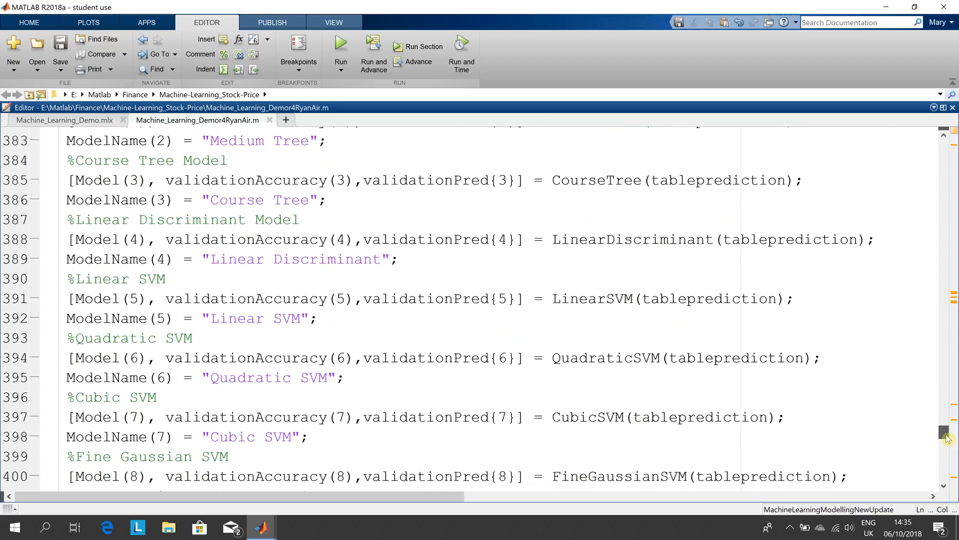
pyautogui.scroll(-3)
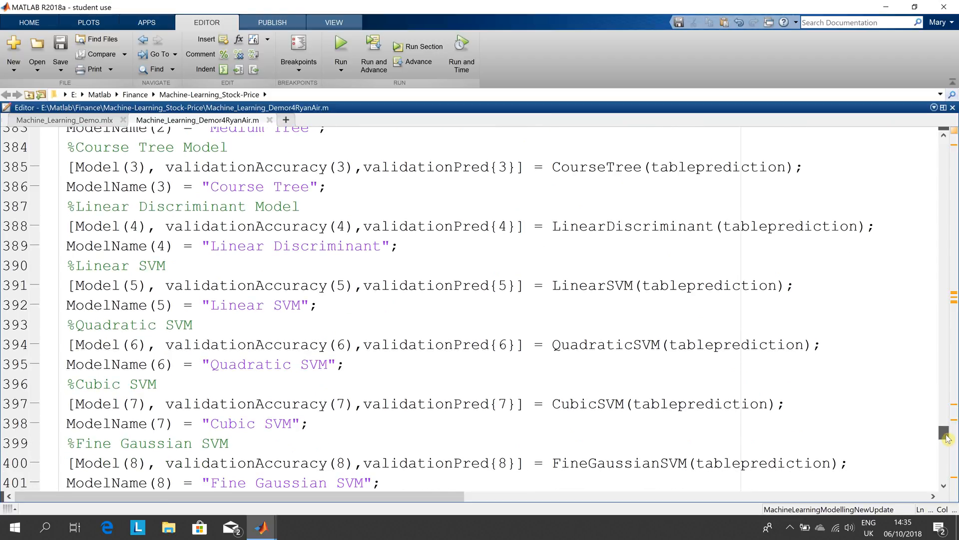
pyautogui.scroll(-3)
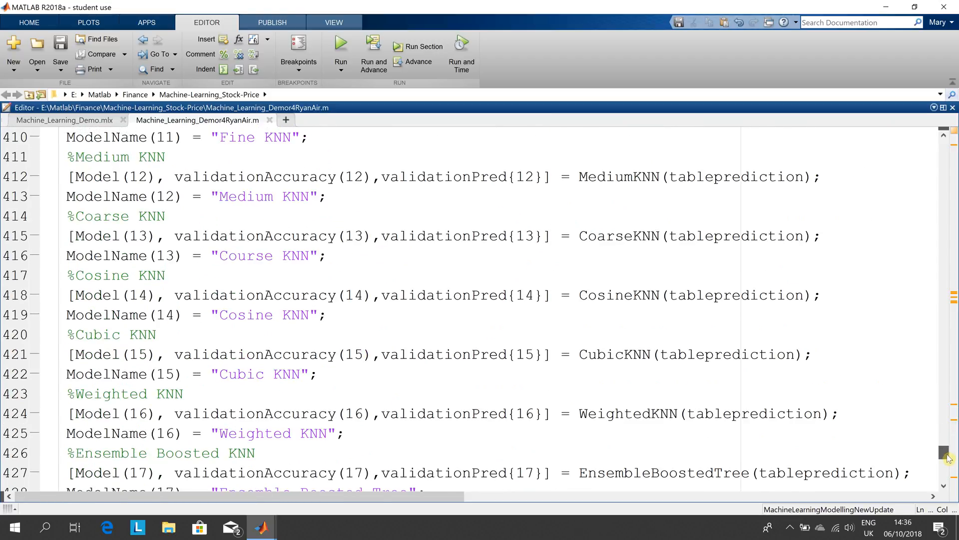
pyautogui.scroll(3)
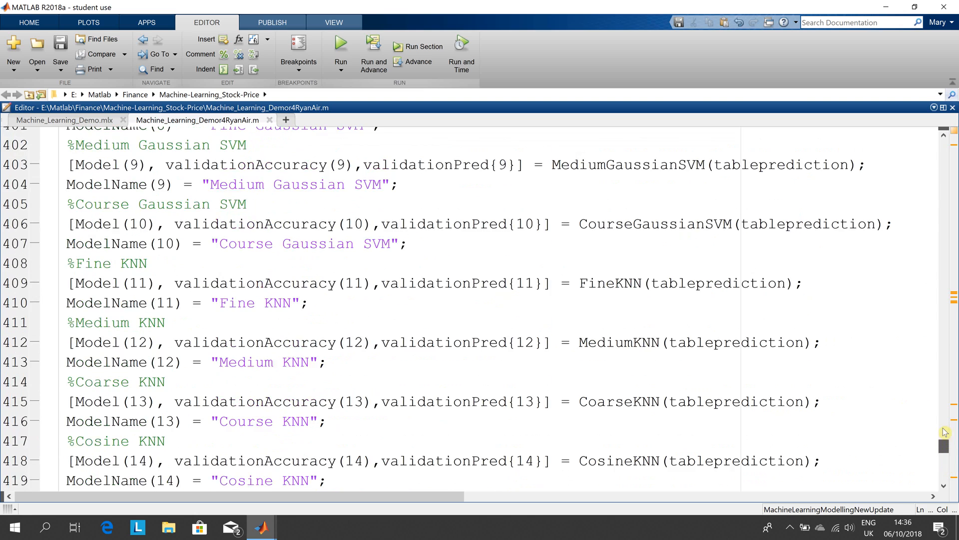
pyautogui.scroll(3)
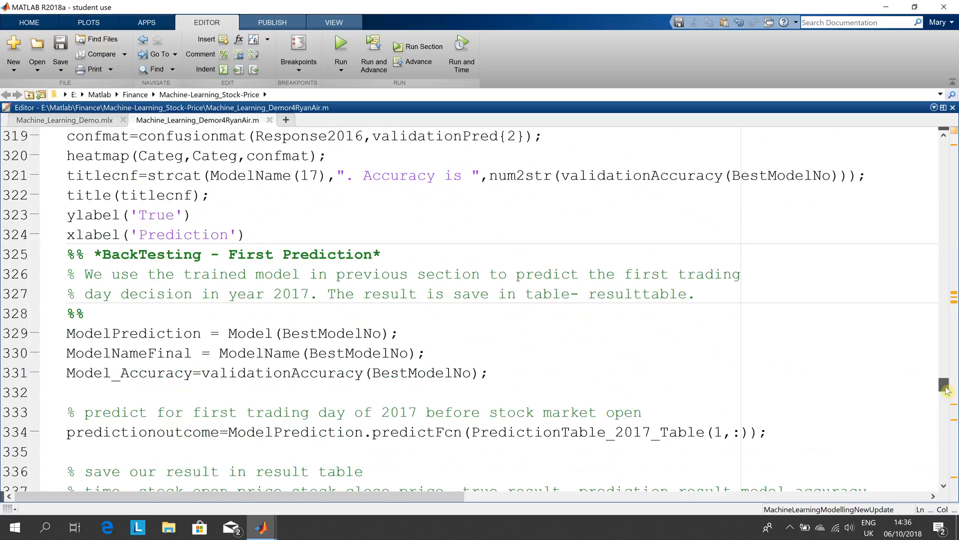
pyautogui.moveTo(207, 334)
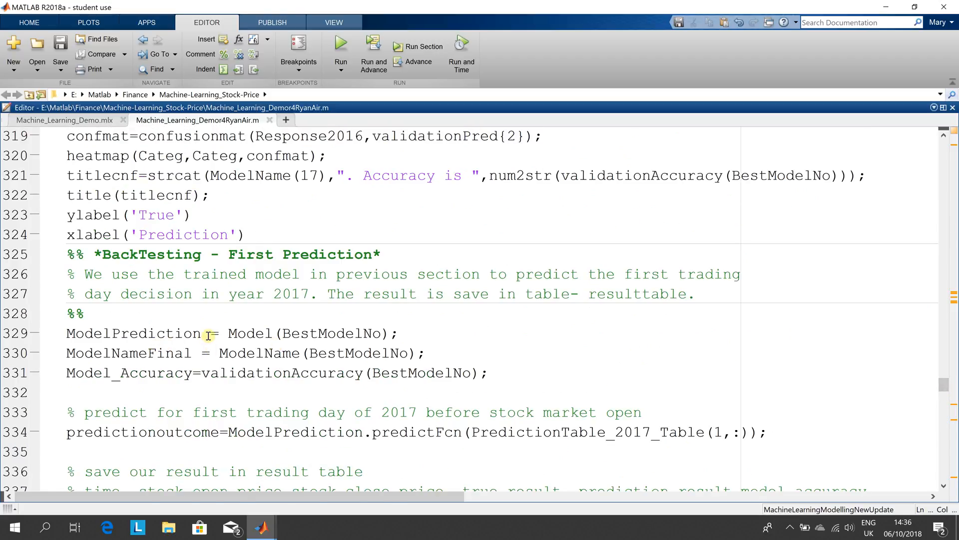
pyautogui.doubleClick(248, 333)
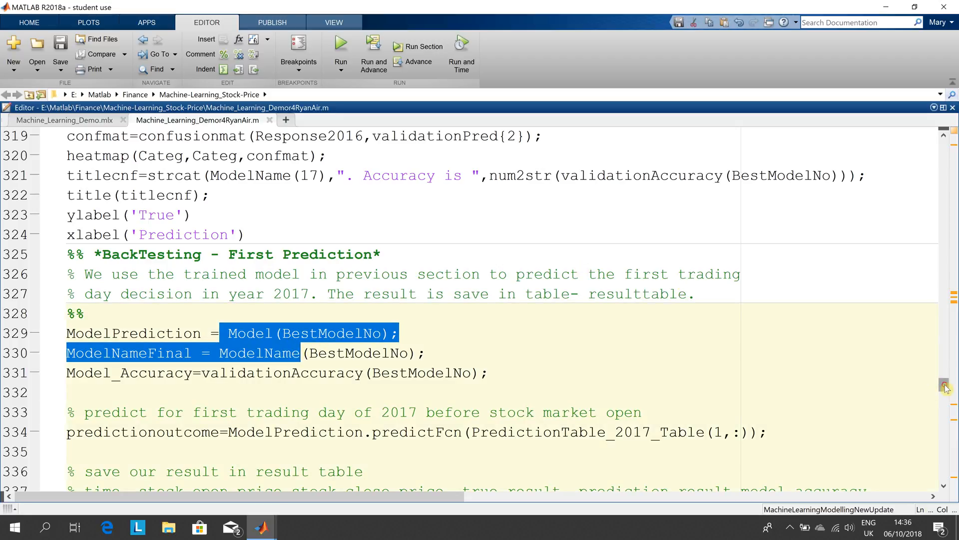
pyautogui.scroll(3)
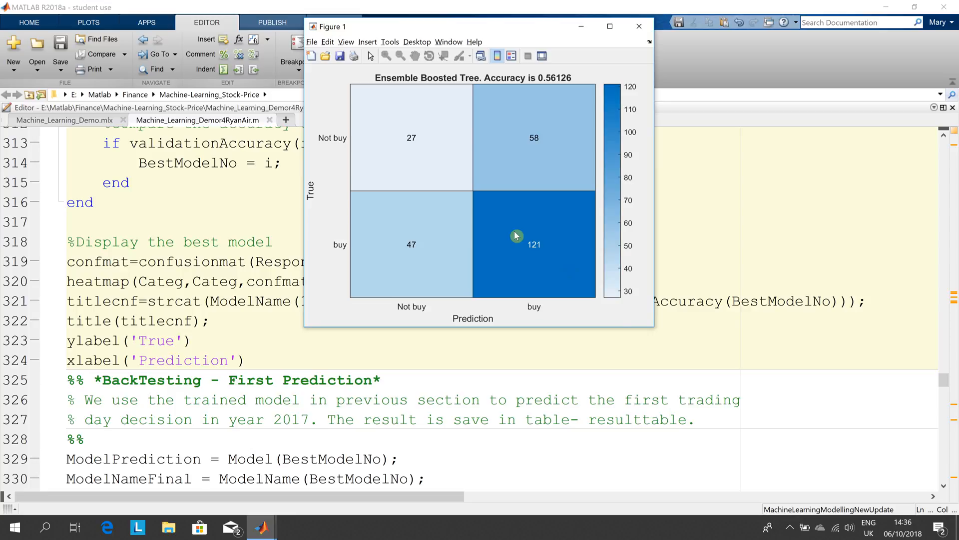
pyautogui.moveTo(390, 125)
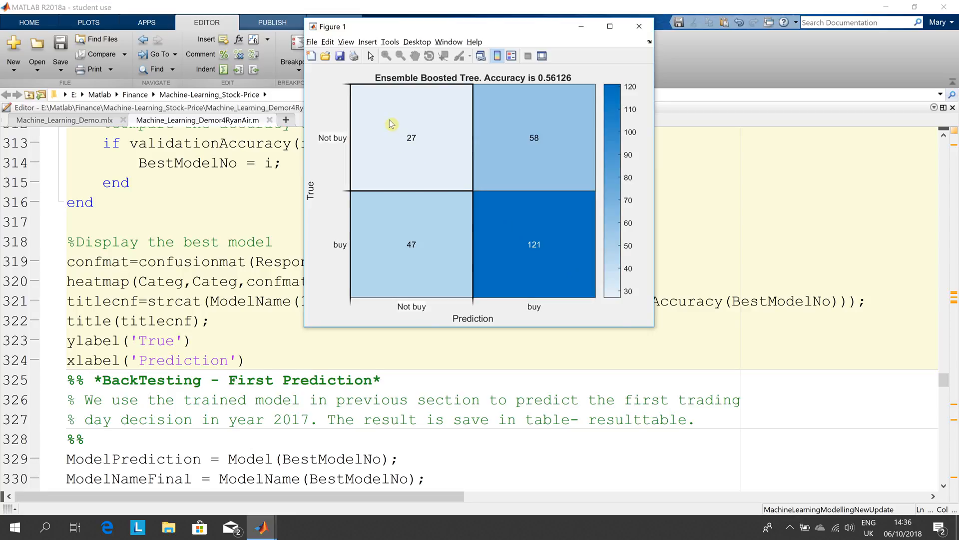
pyautogui.moveTo(415, 270)
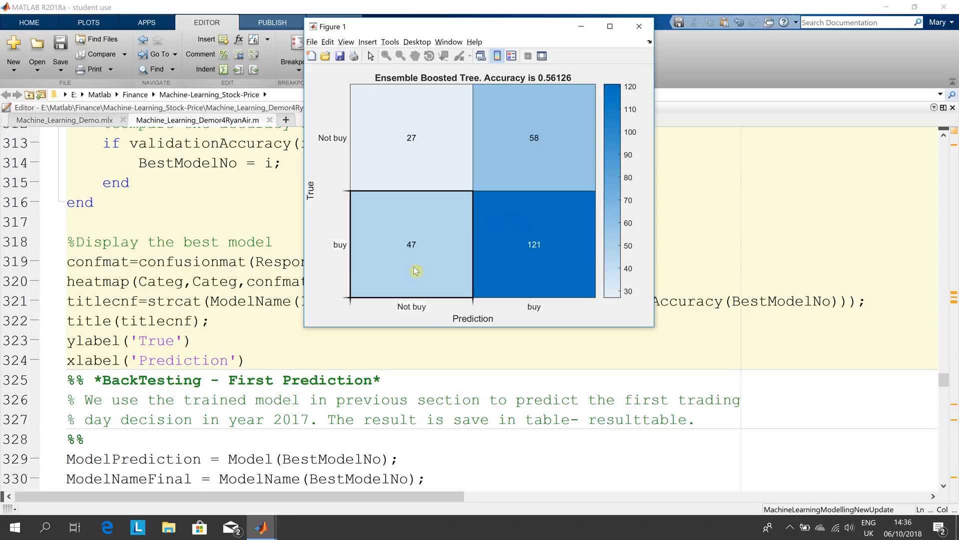
pyautogui.moveTo(437, 150)
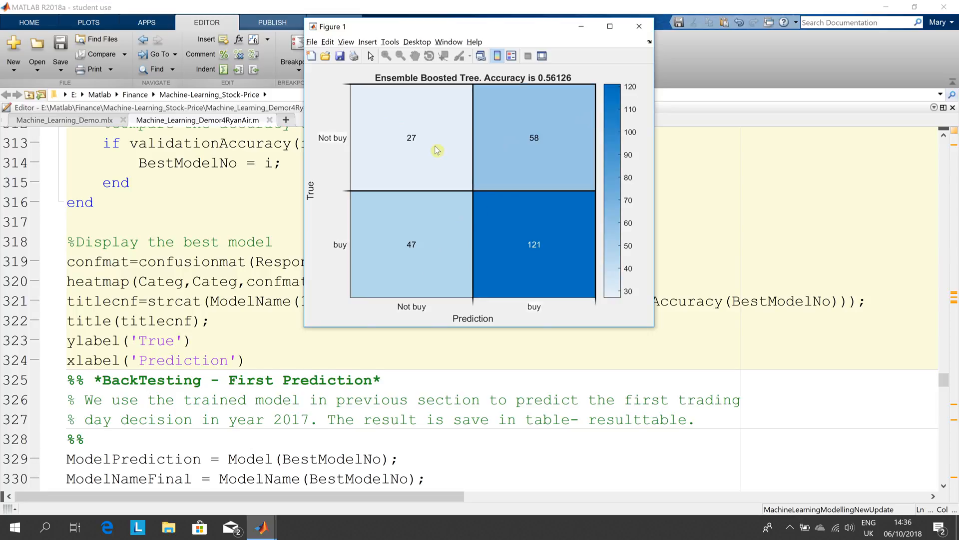
pyautogui.moveTo(422, 169)
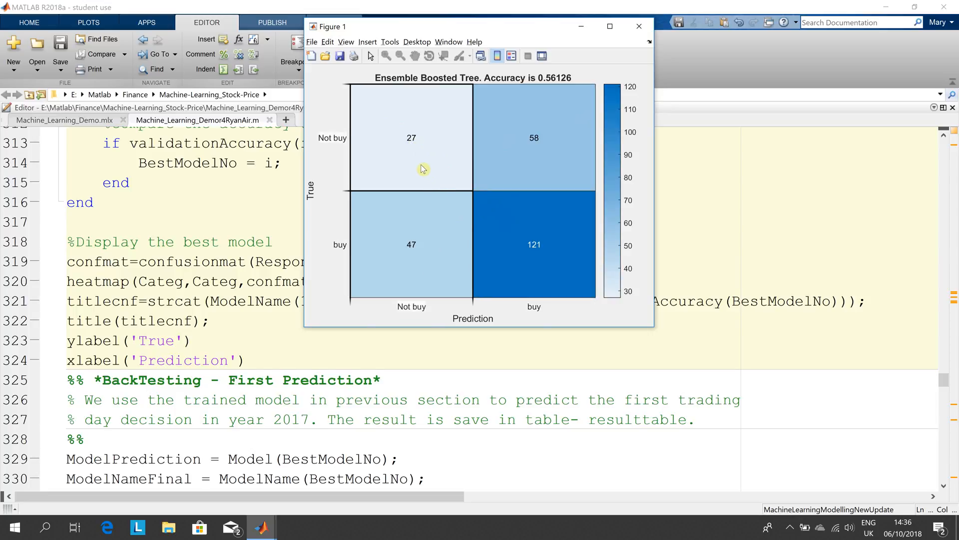
pyautogui.moveTo(532, 158)
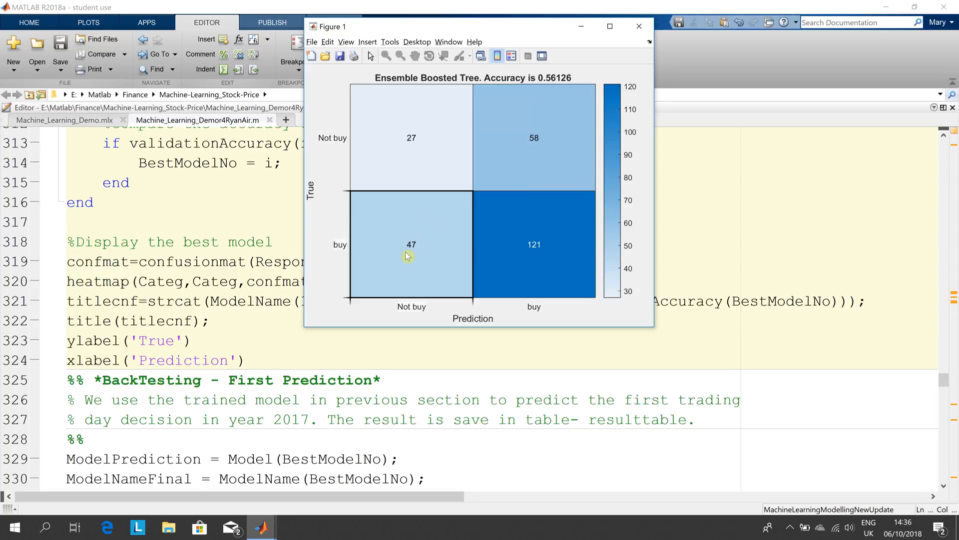
pyautogui.moveTo(407, 149)
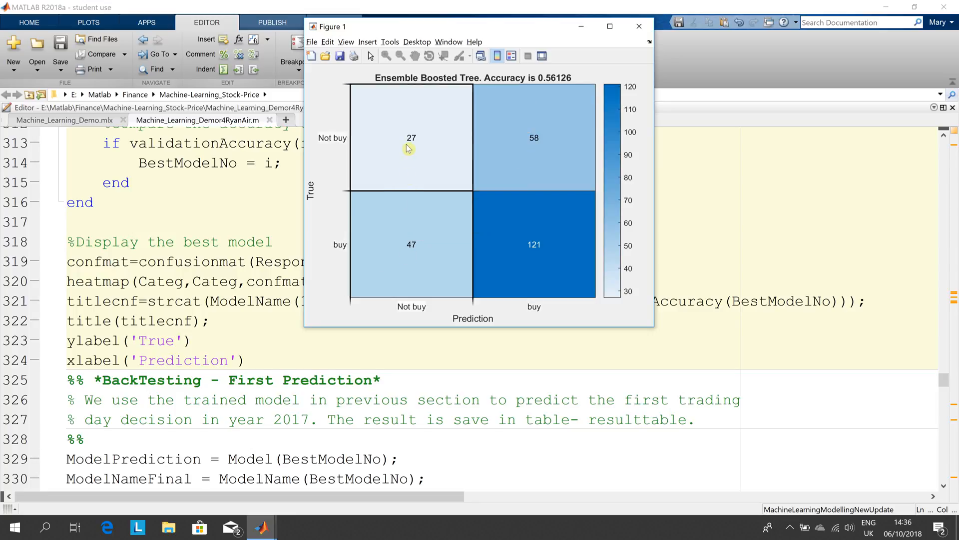
pyautogui.moveTo(513, 235)
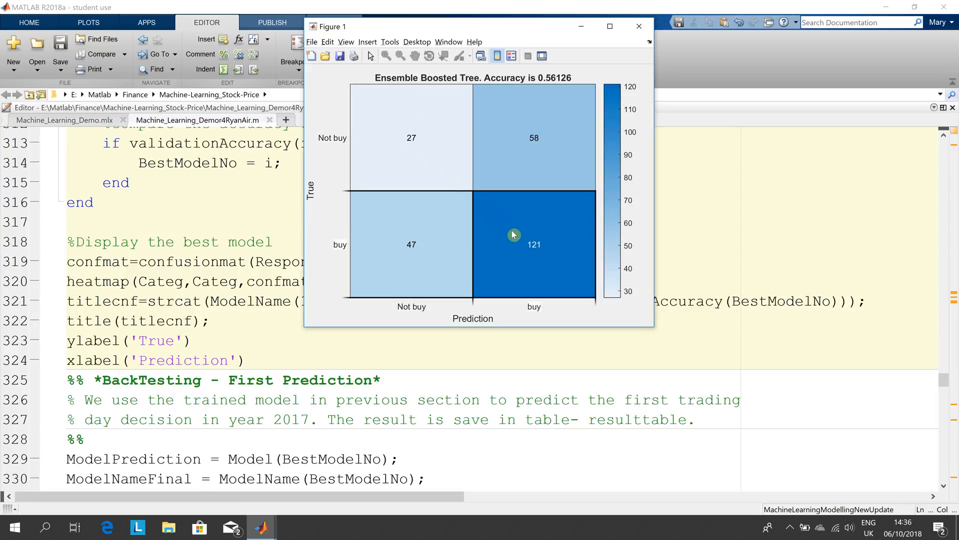
pyautogui.moveTo(512, 235)
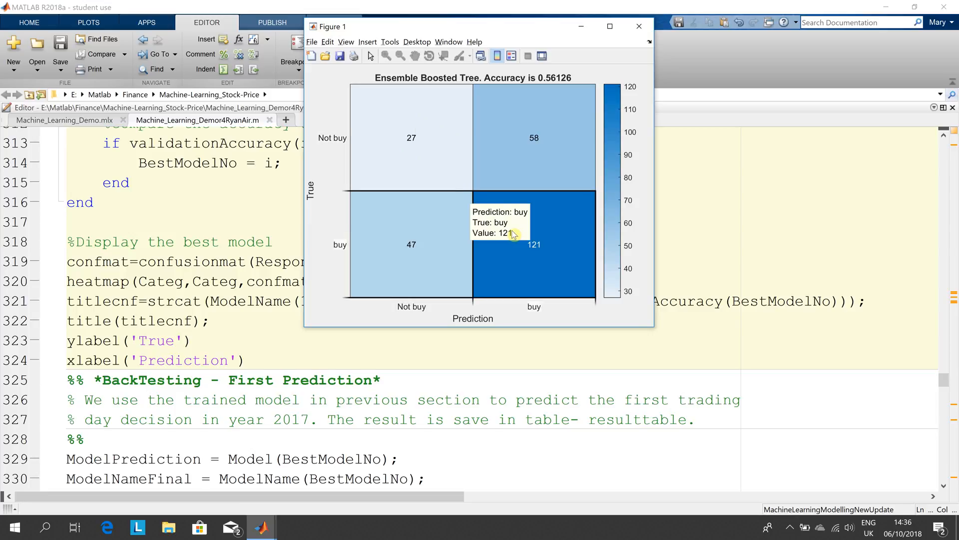
pyautogui.moveTo(392, 133)
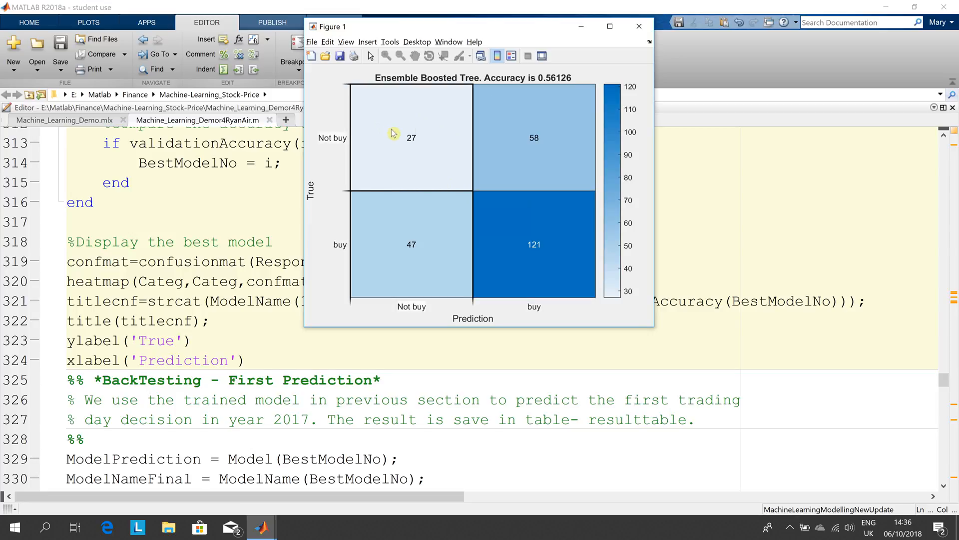
pyautogui.moveTo(581, 237)
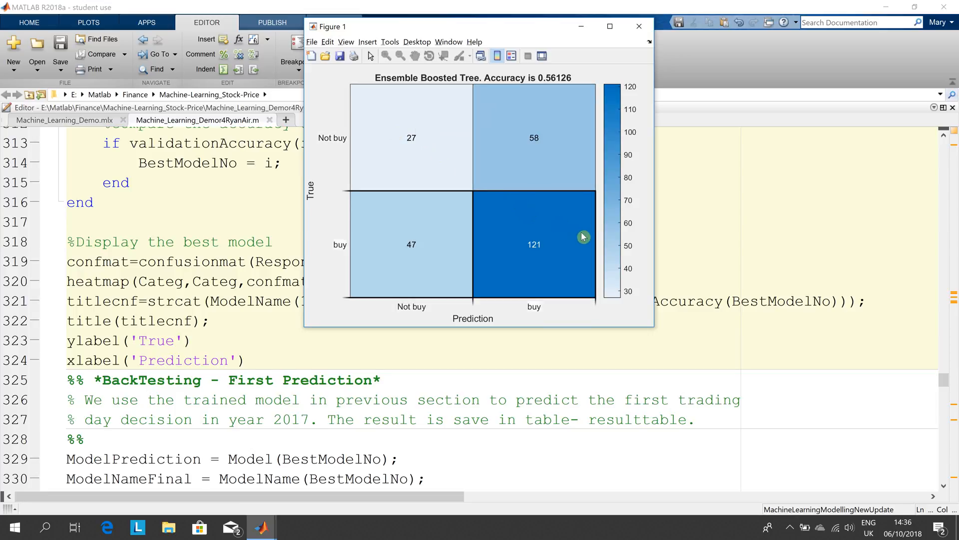
pyautogui.moveTo(554, 85)
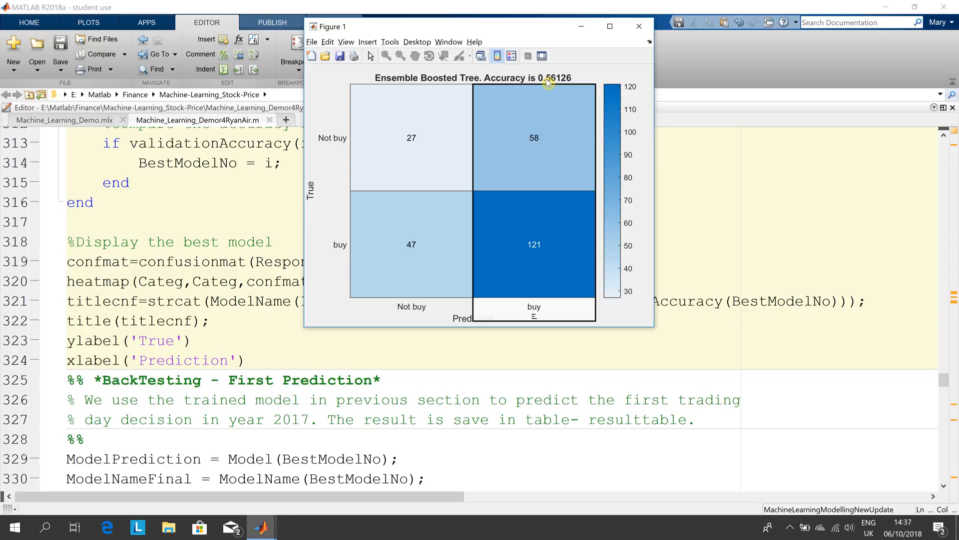
pyautogui.moveTo(560, 89)
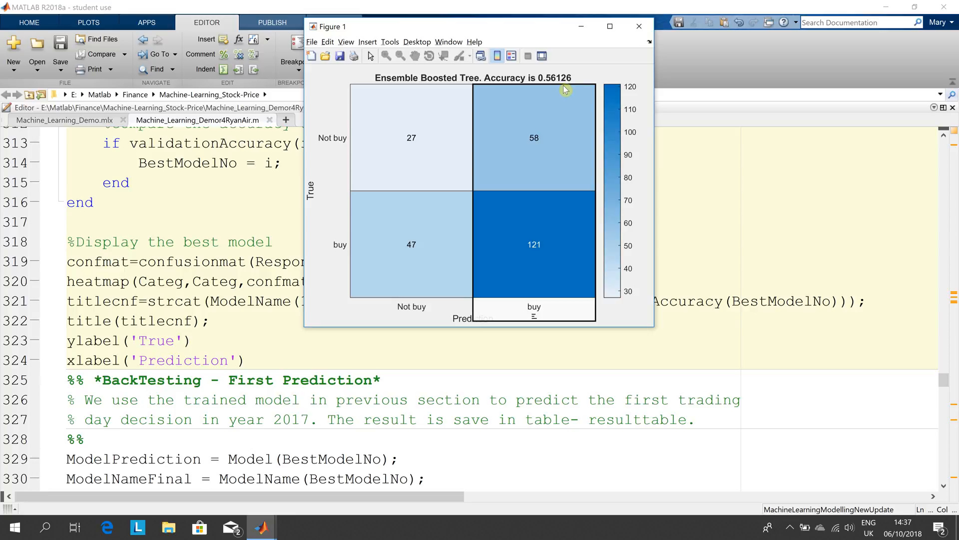
pyautogui.moveTo(592, 79)
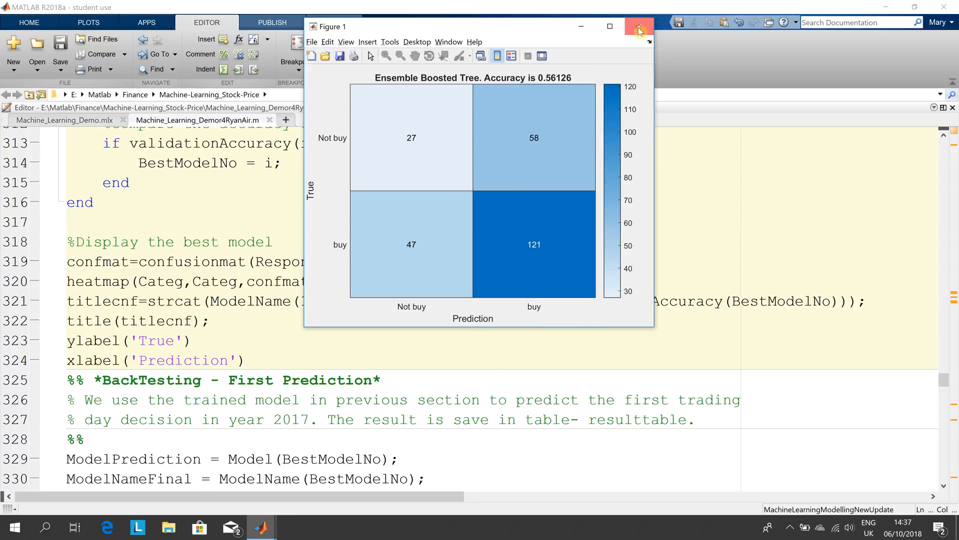
# Close the Figure 1 Ensemble Boosted Tree confusion matrix after reviewing it.
pyautogui.click(638, 26)
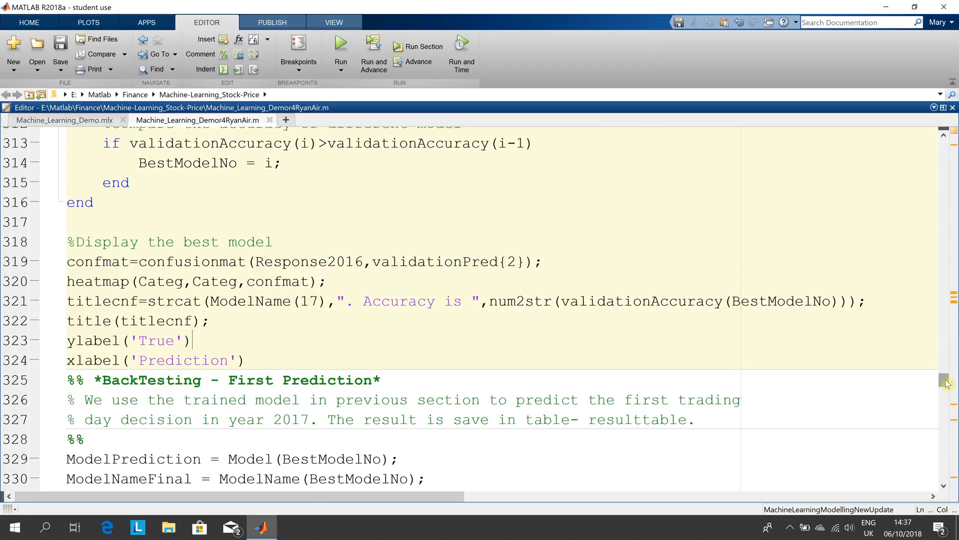
pyautogui.scroll(-3)
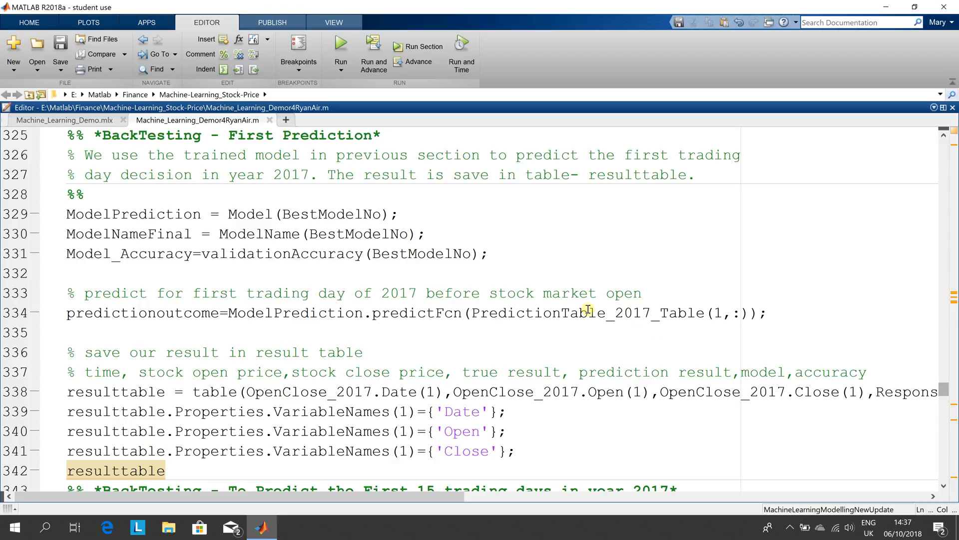
pyautogui.moveTo(402, 180)
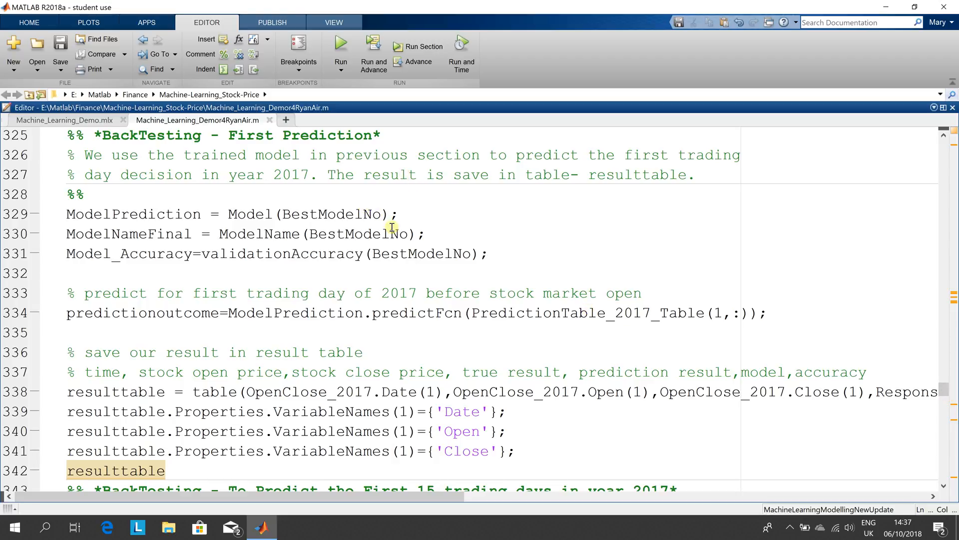
pyautogui.moveTo(753, 333)
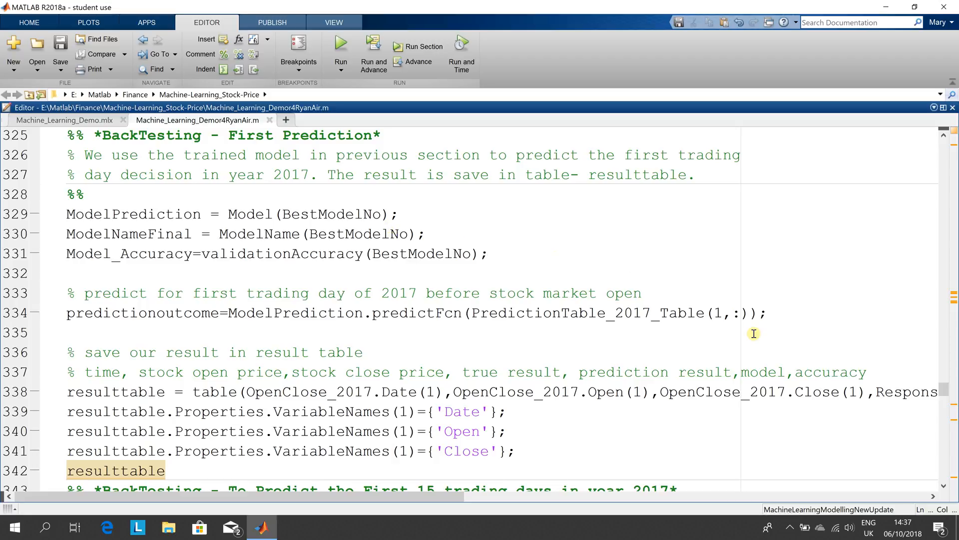
pyautogui.moveTo(820, 353)
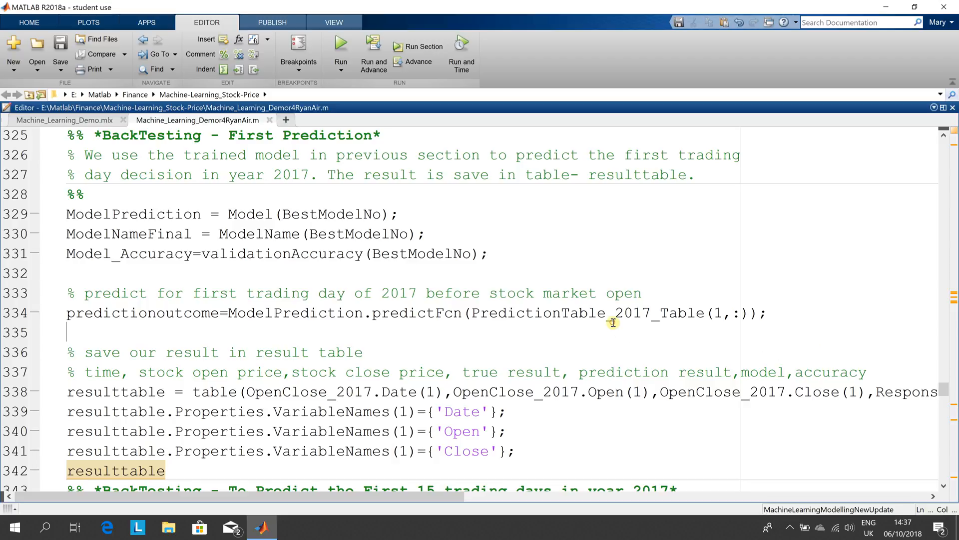
pyautogui.click(735, 313)
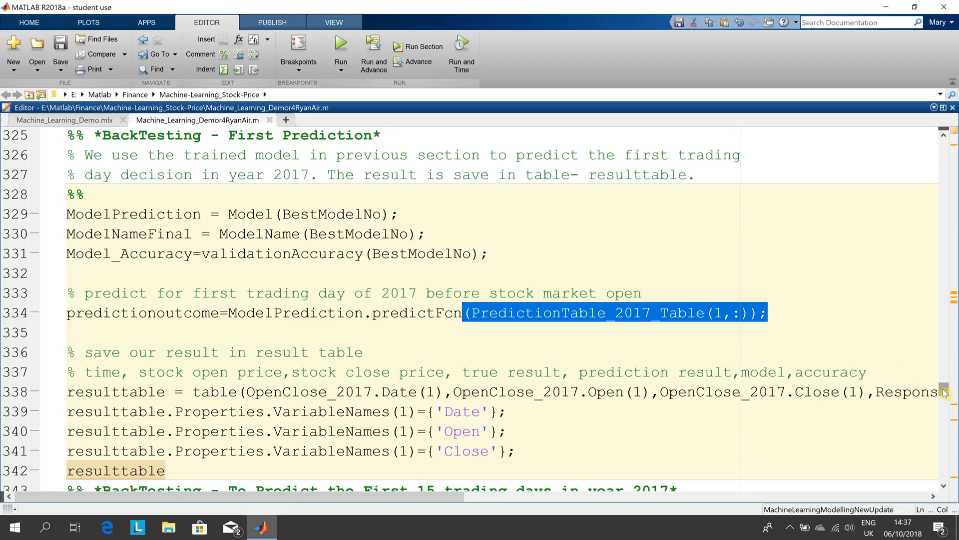
pyautogui.scroll(-3)
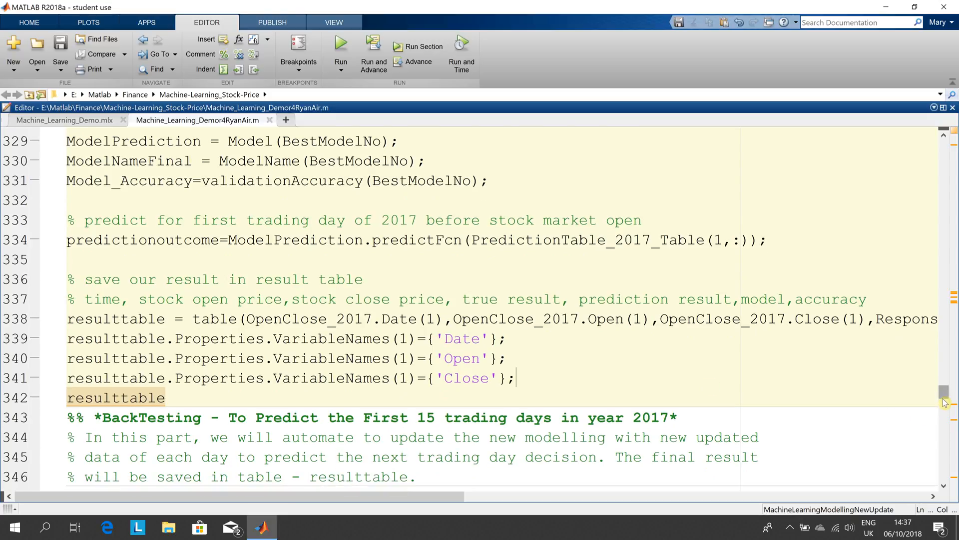
pyautogui.scroll(-3)
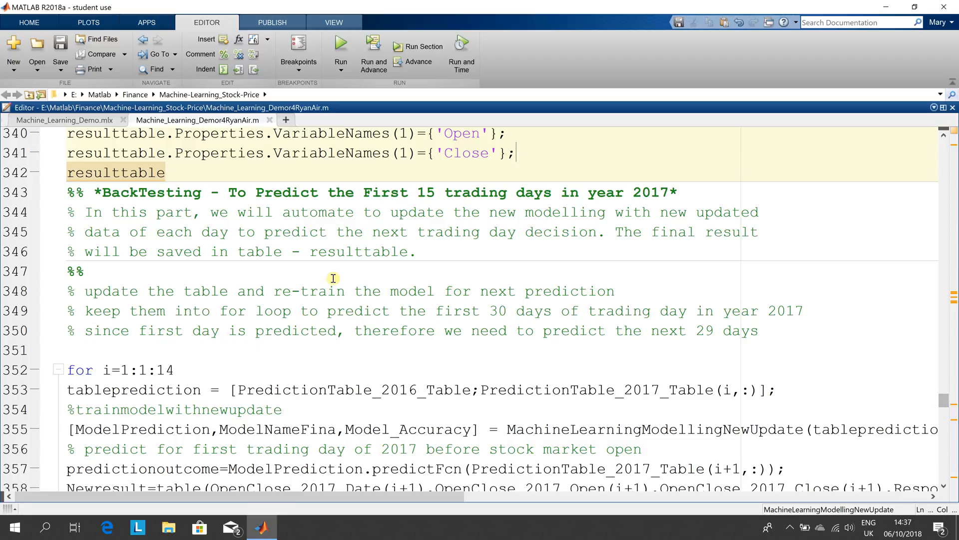
pyautogui.moveTo(325, 228)
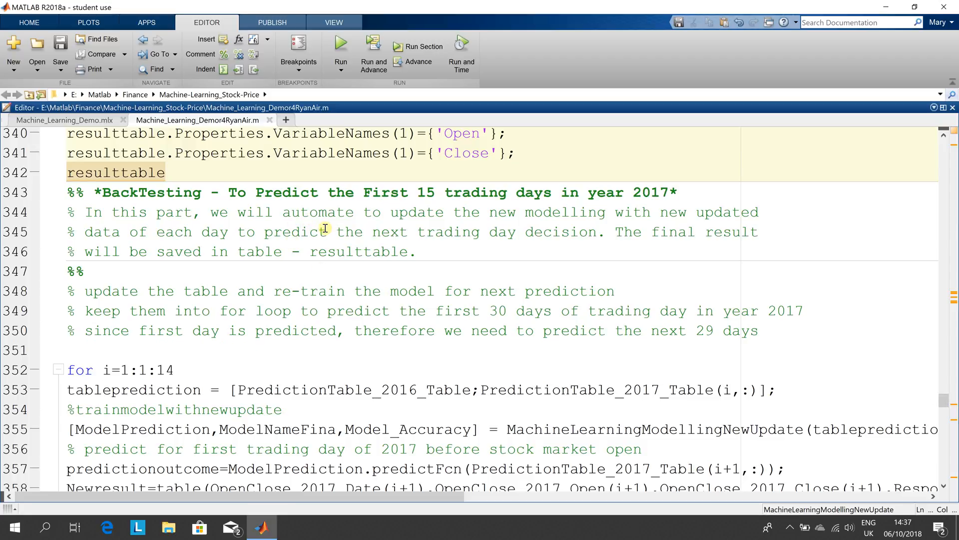
pyautogui.moveTo(202, 169)
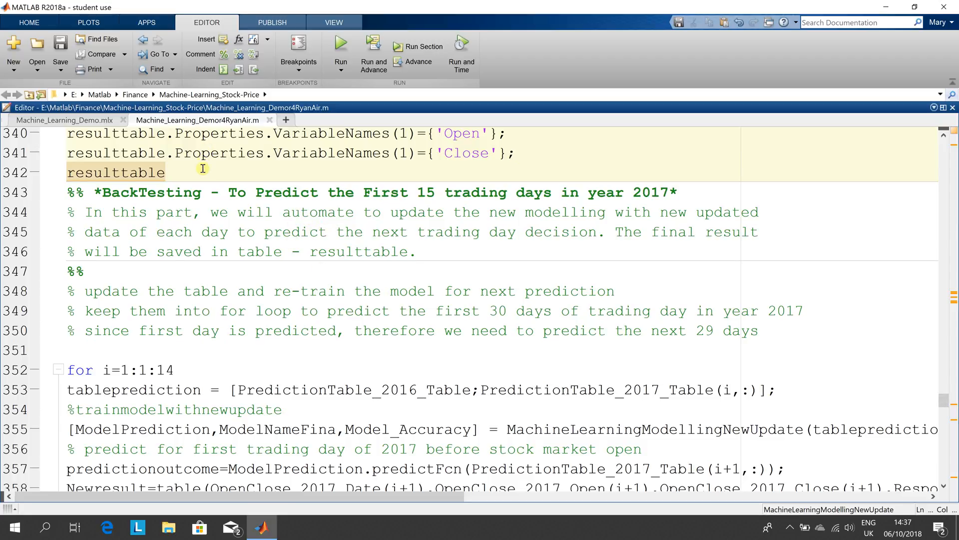
pyautogui.moveTo(268, 234)
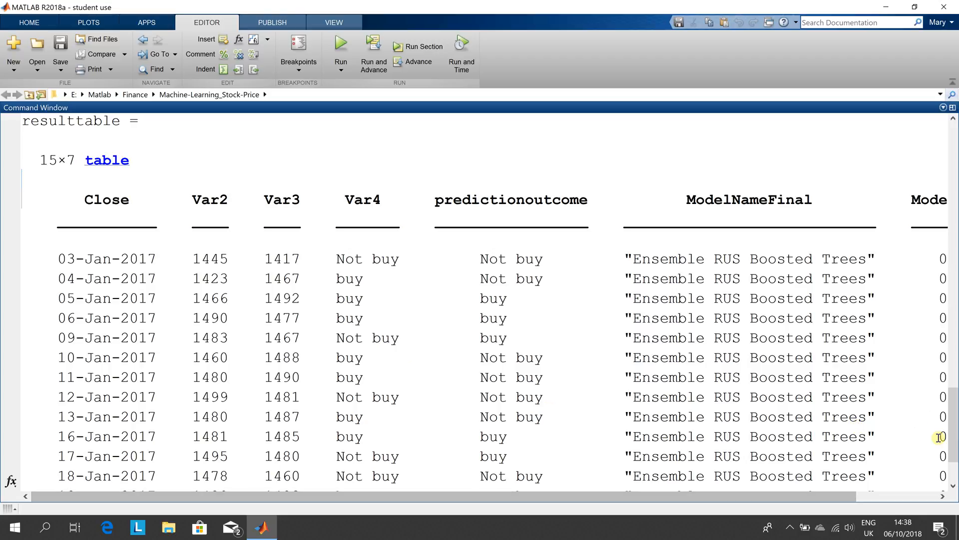
# Scroll through the 15x7 resulttable output, including right to the Model_Accuracy column.
pyautogui.scroll(-3)
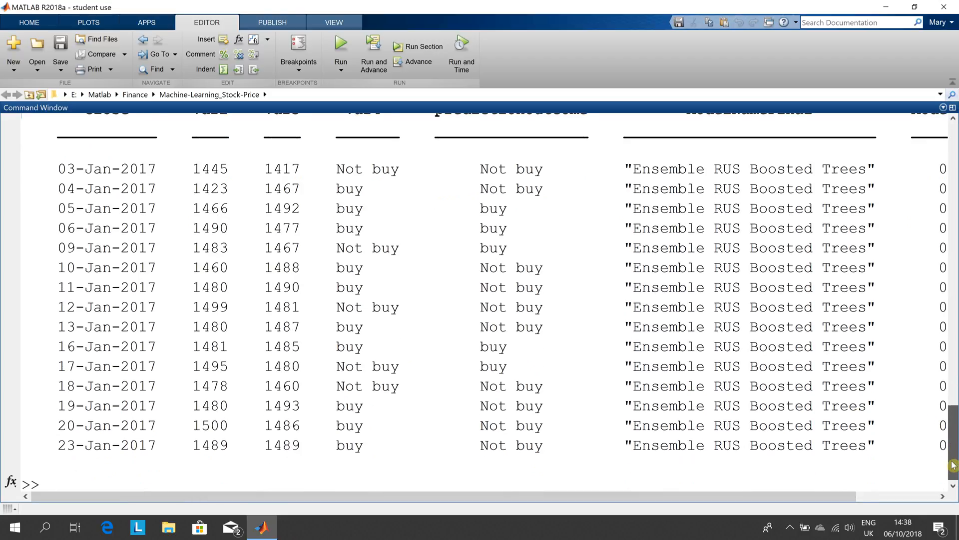
pyautogui.scroll(3)
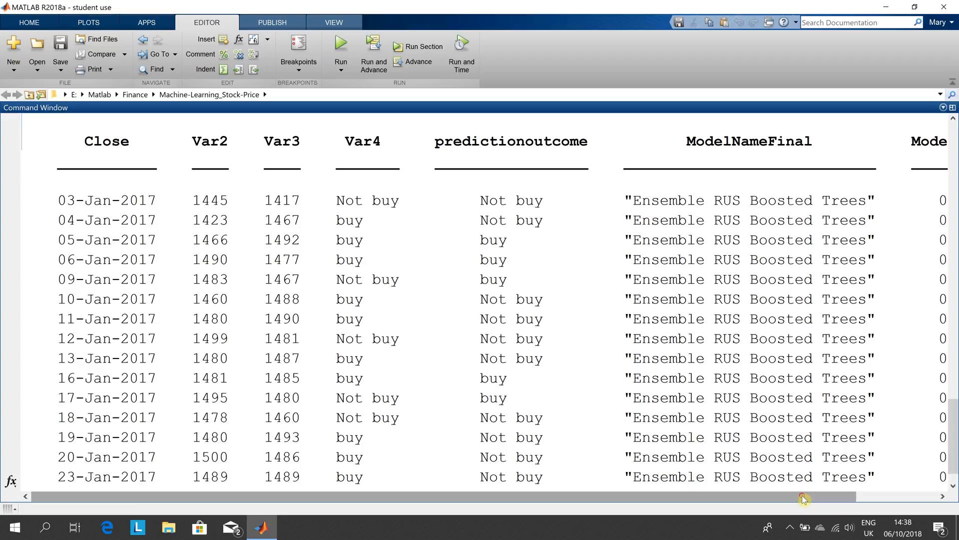
pyautogui.hscroll(3)
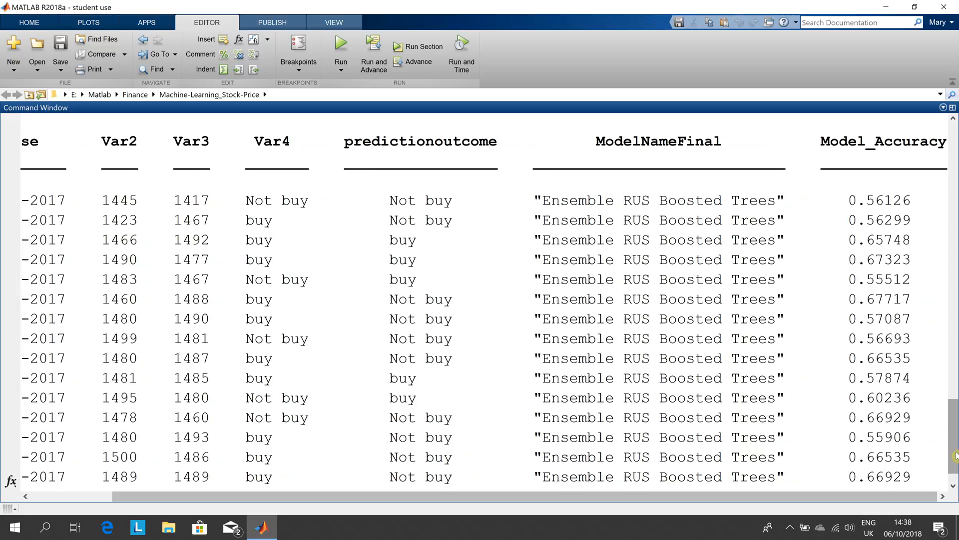
pyautogui.scroll(-3)
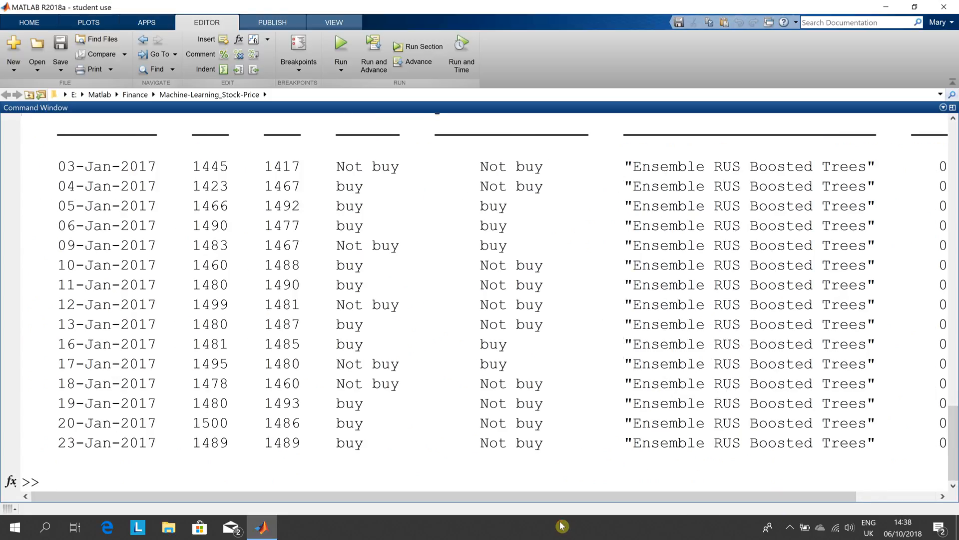
pyautogui.moveTo(564, 524)
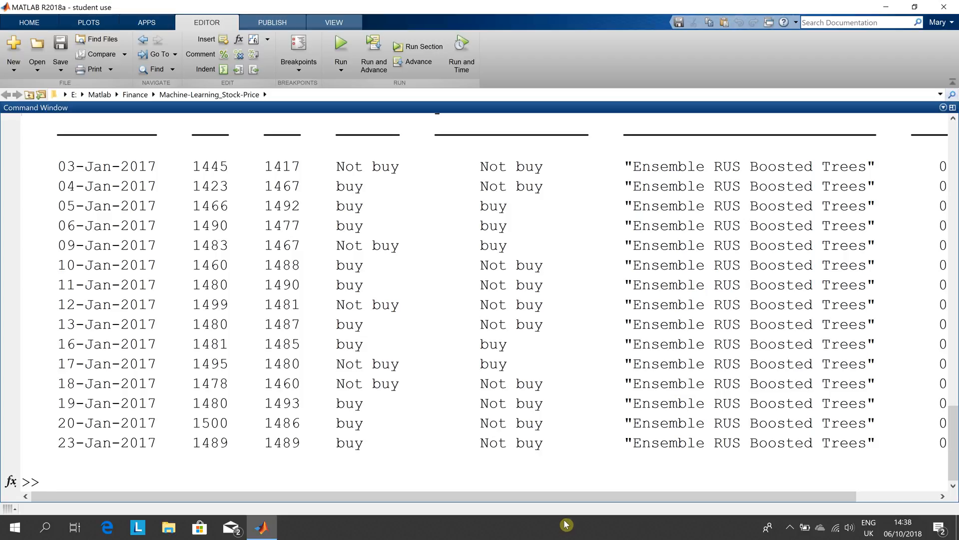